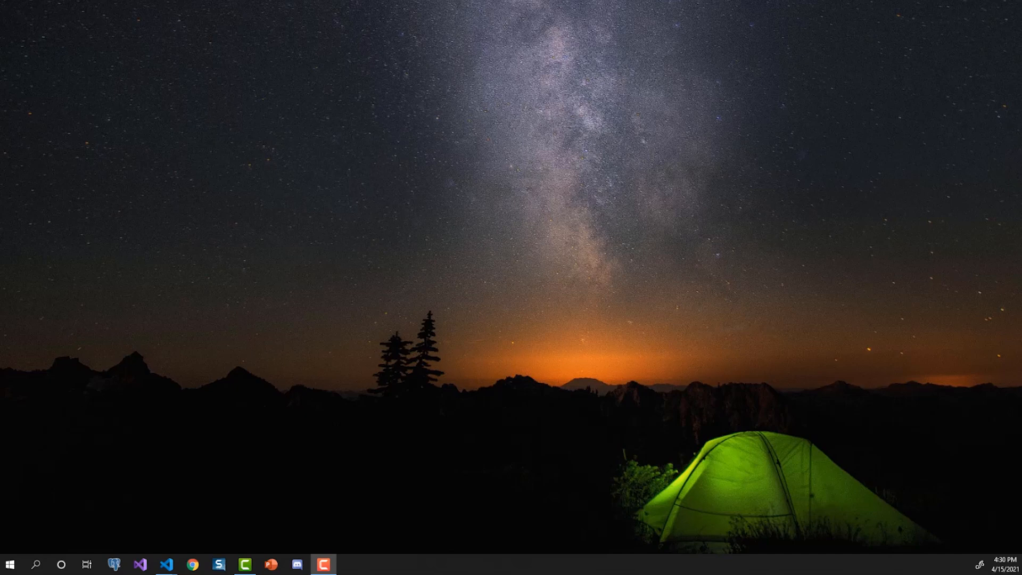
{"action": "mouse_move", "coordinate": [139, 564]}
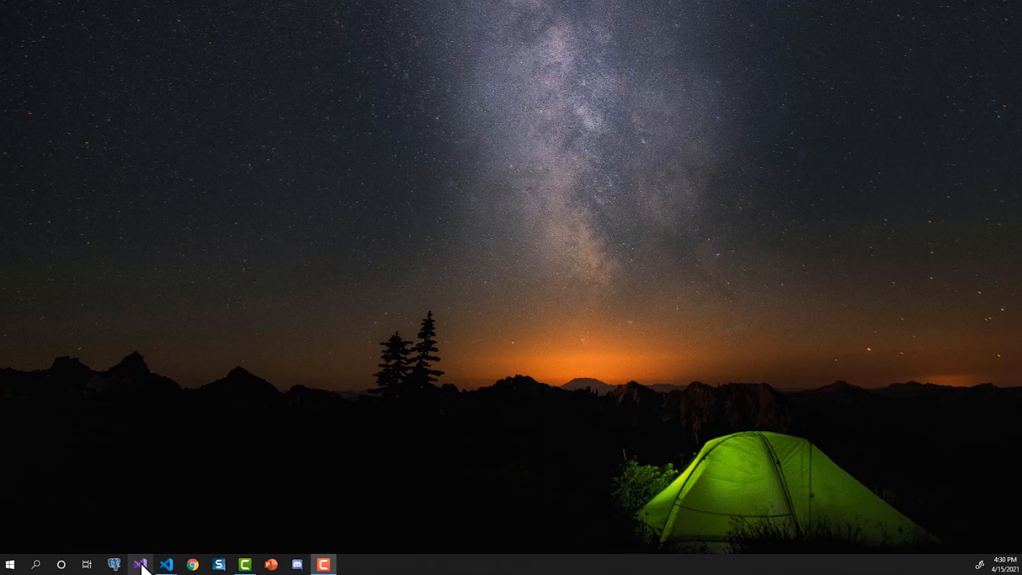
- Launch Visual Studio 2019 from its taskbar icon
{"action": "left_click", "coordinate": [139, 564]}
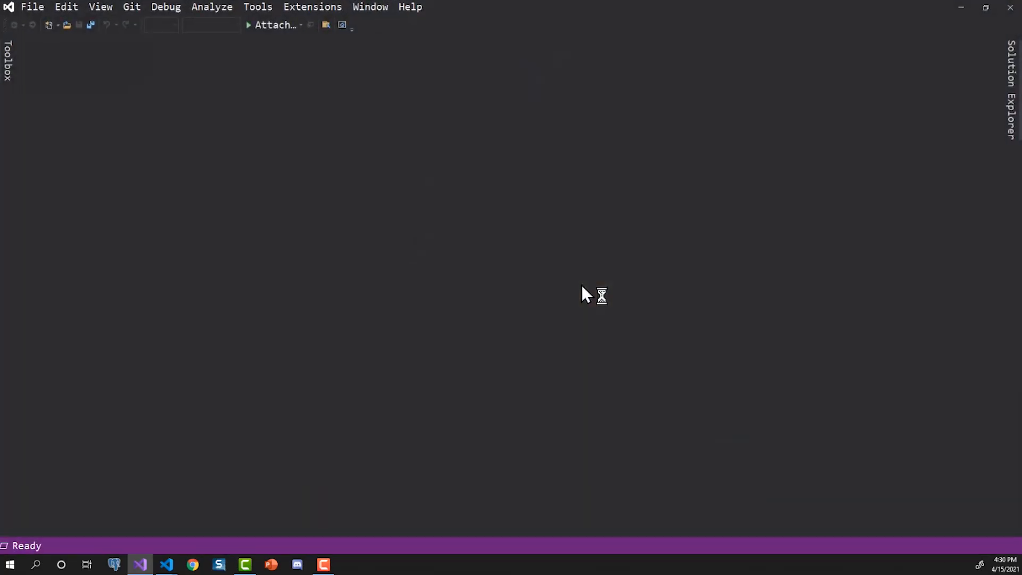
- Start a new project using the Console Application template
{"action": "left_click", "coordinate": [32, 7]}
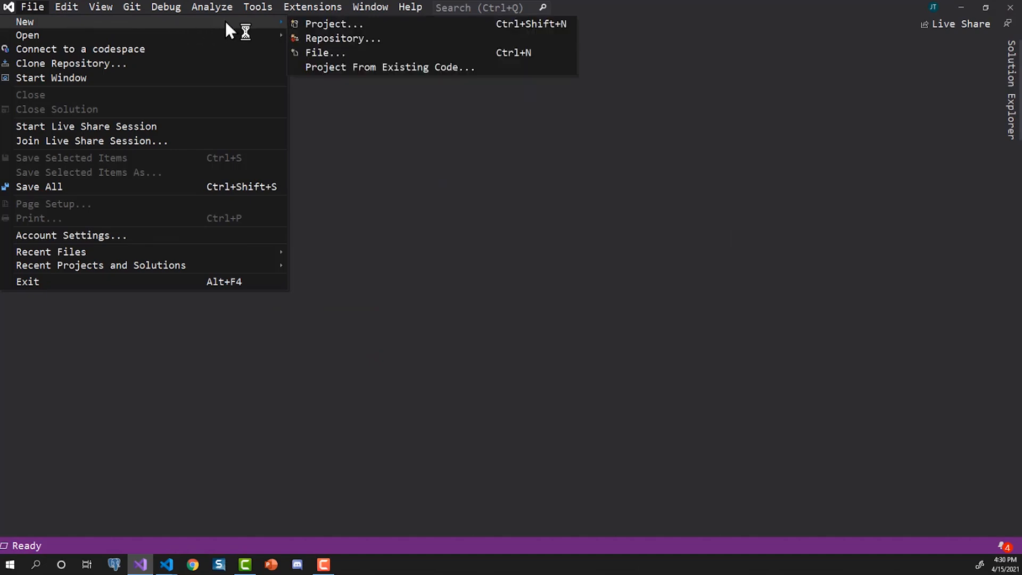
{"action": "left_click", "coordinate": [334, 24]}
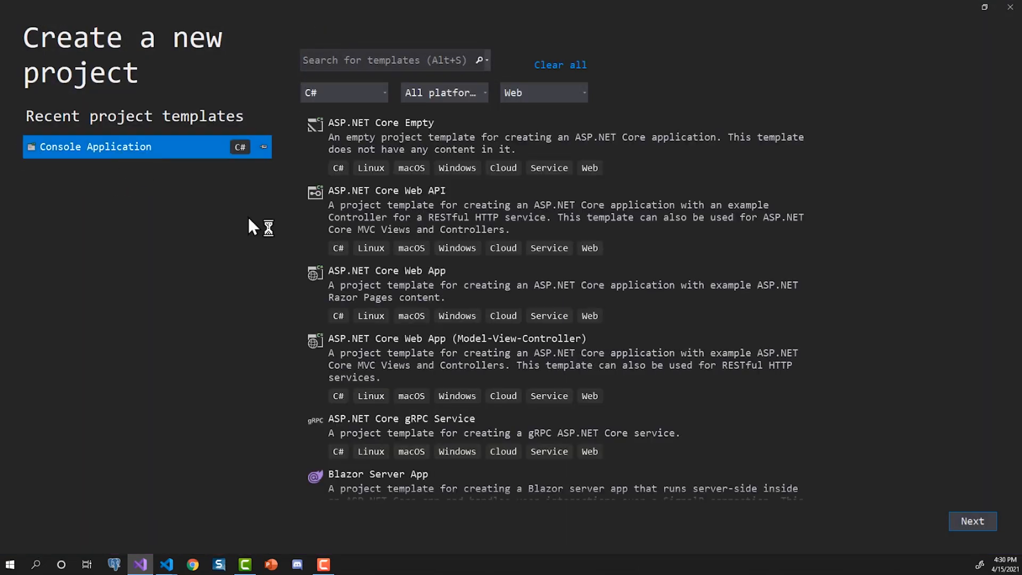
{"action": "left_click", "coordinate": [972, 520]}
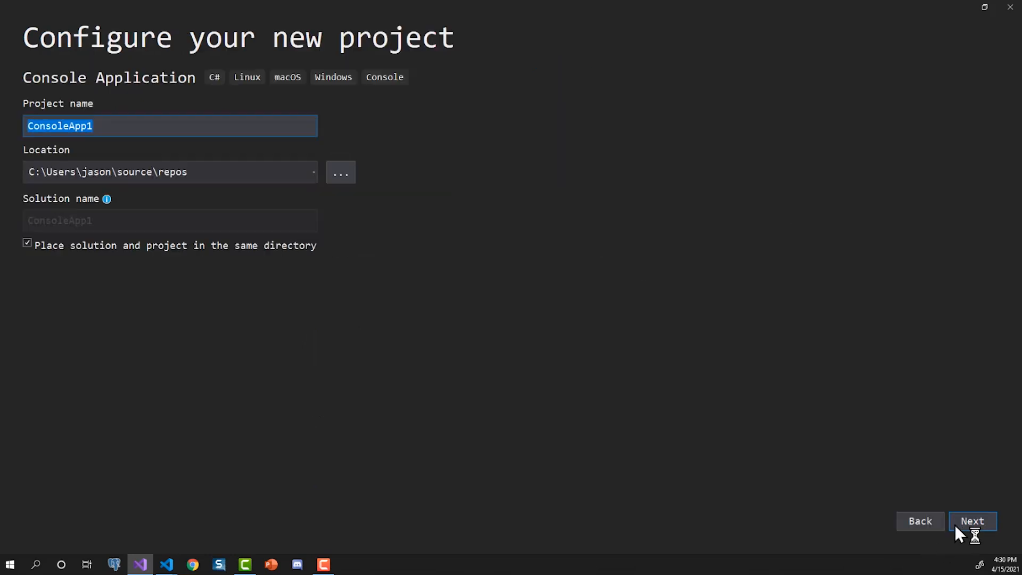
- Name the project SingleFileExeDemo and create it targeting .NET 5.0
{"action": "type", "text": "S"}
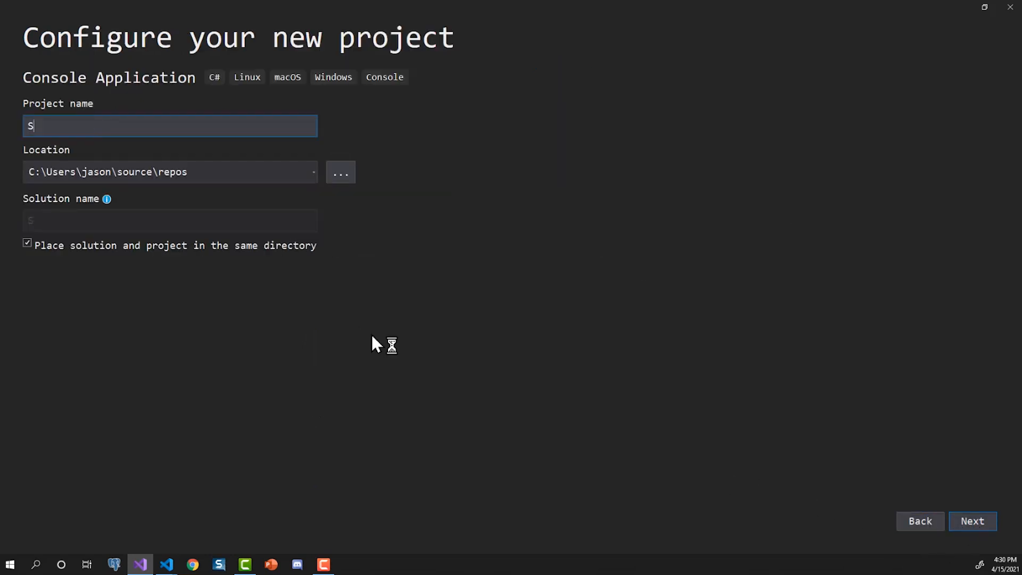
{"action": "type", "text": "ingle"}
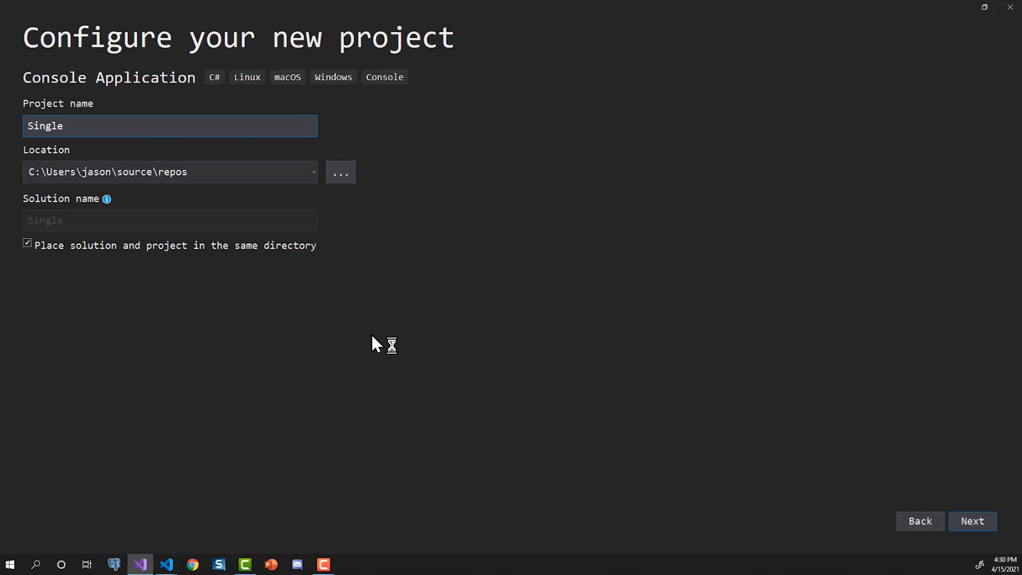
{"action": "type", "text": "FileExe"}
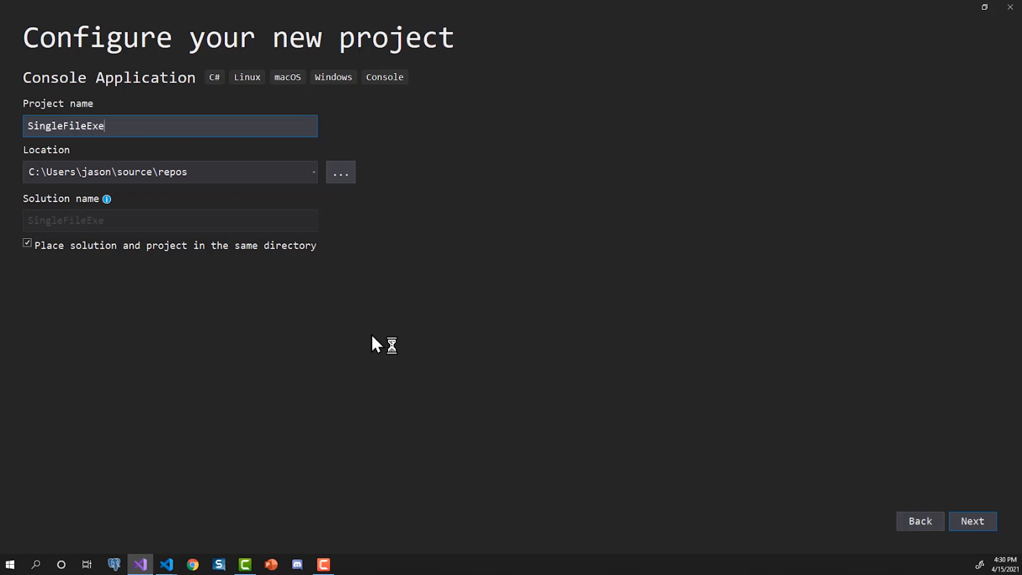
{"action": "type", "text": "Demo"}
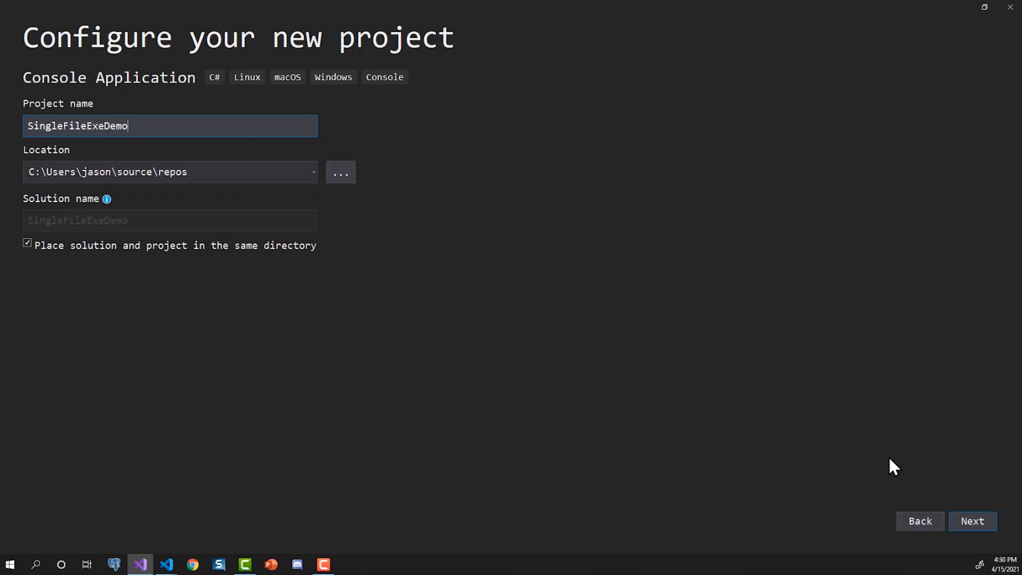
{"action": "left_click", "coordinate": [972, 521]}
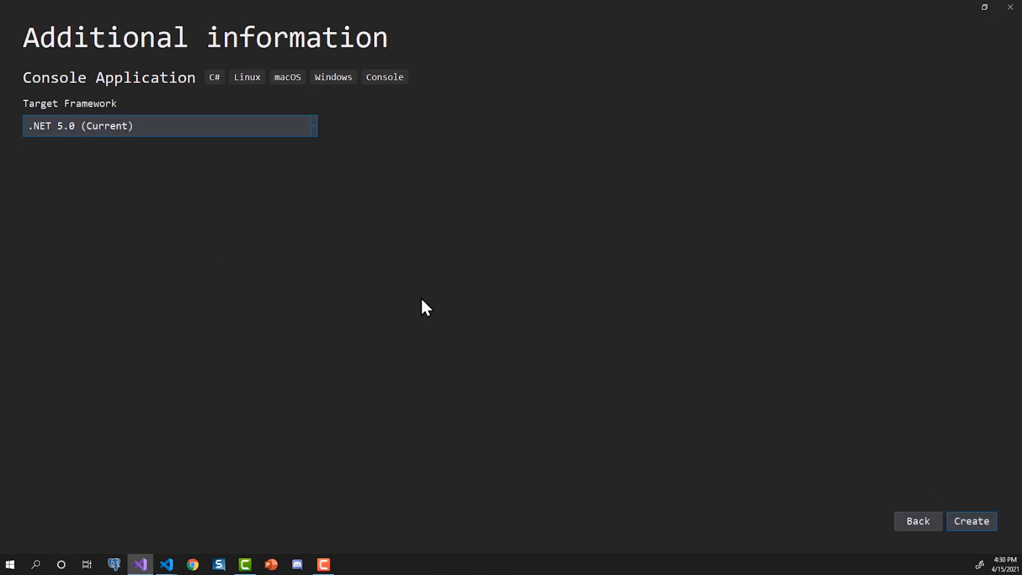
{"action": "mouse_move", "coordinate": [96, 139]}
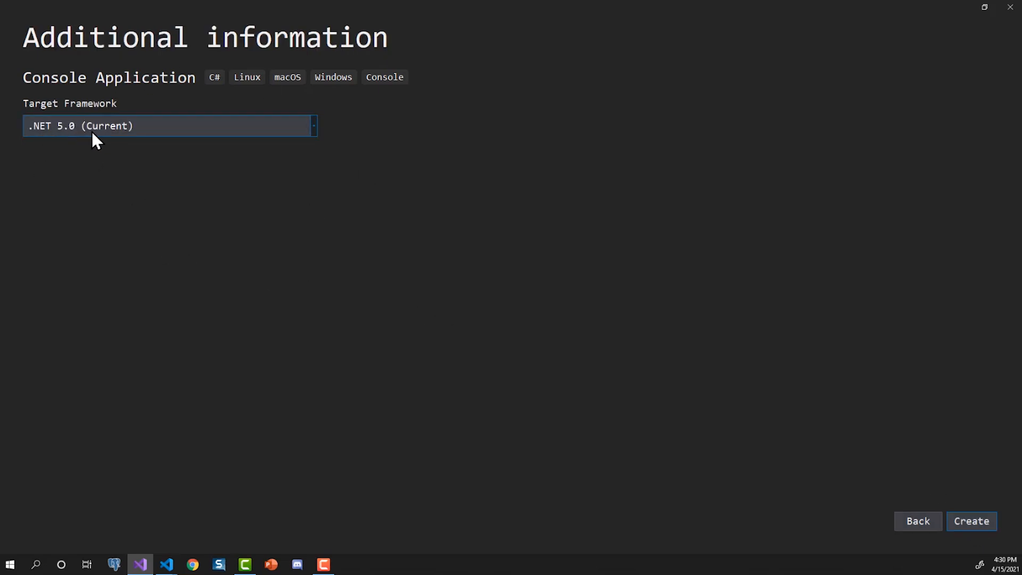
{"action": "mouse_move", "coordinate": [520, 209]}
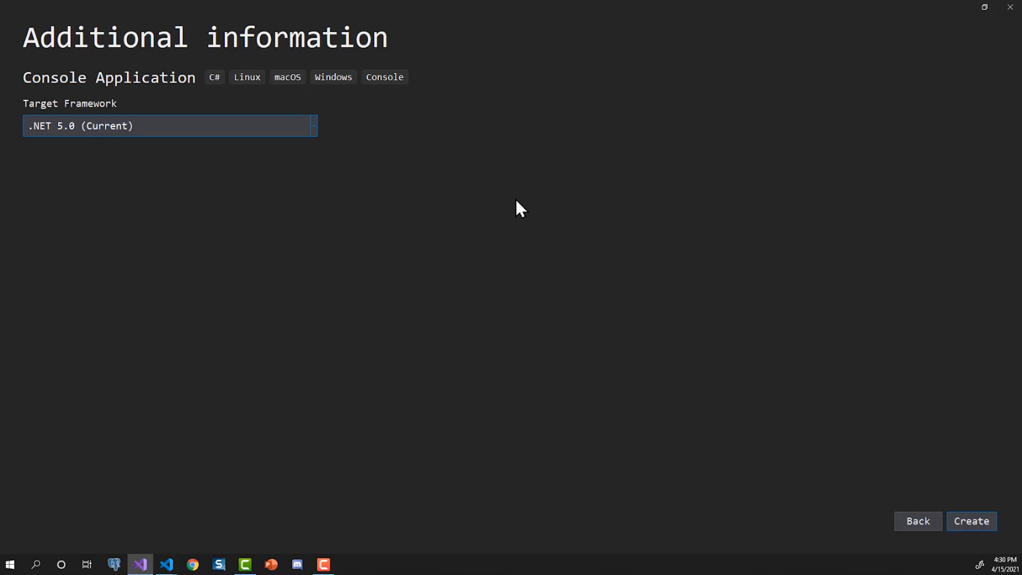
{"action": "mouse_move", "coordinate": [970, 521]}
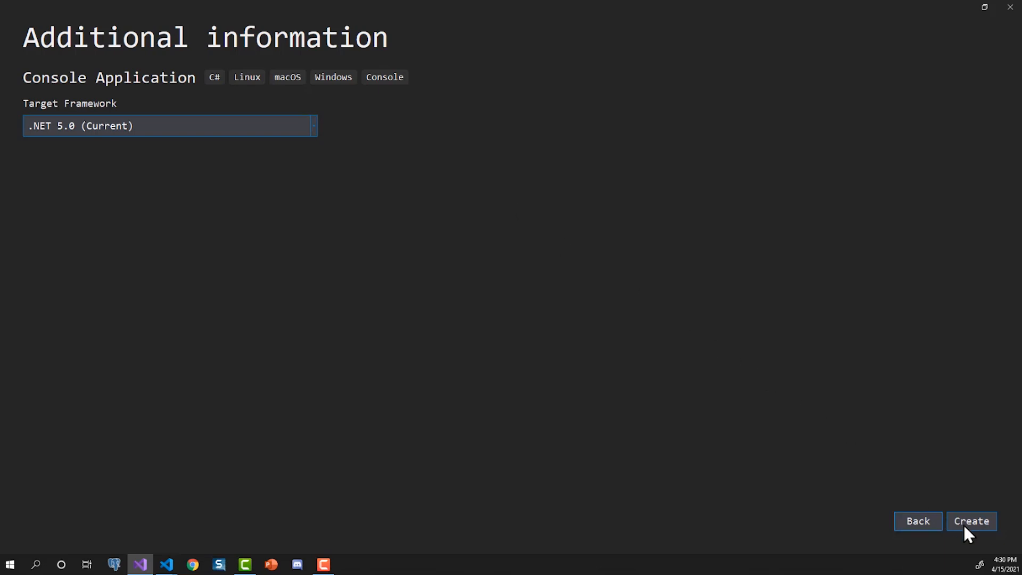
{"action": "left_click", "coordinate": [971, 520]}
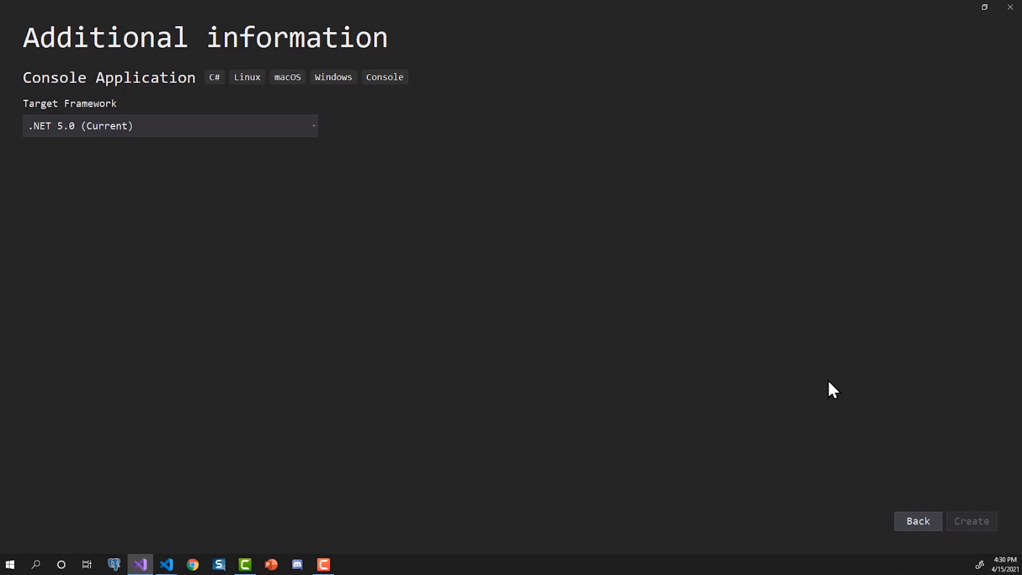
{"action": "left_click", "coordinate": [971, 521]}
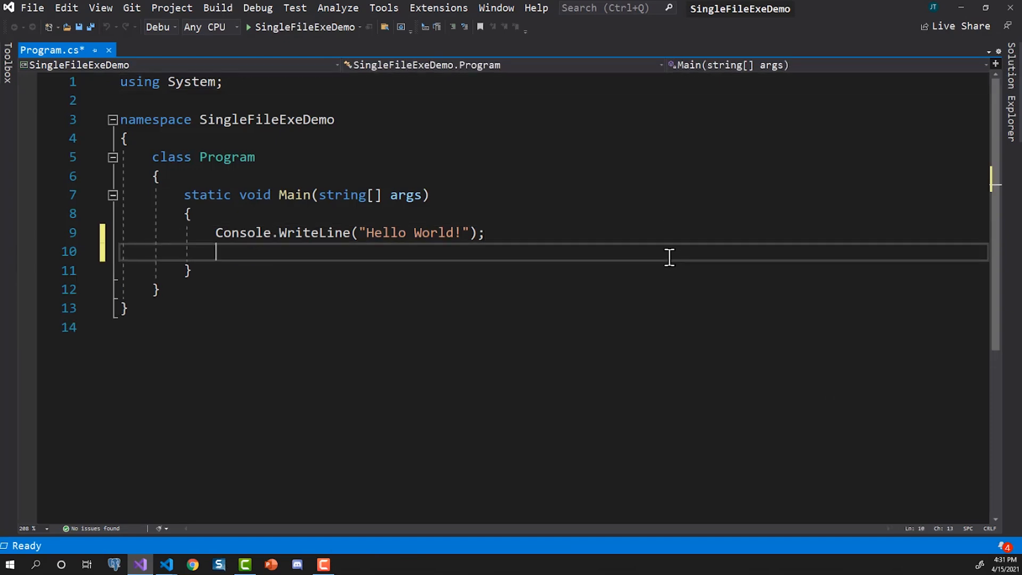
- Add Console.ReadKey(); after the Hello World line, then close the saved Program.cs
{"action": "type", "text": "Console."}
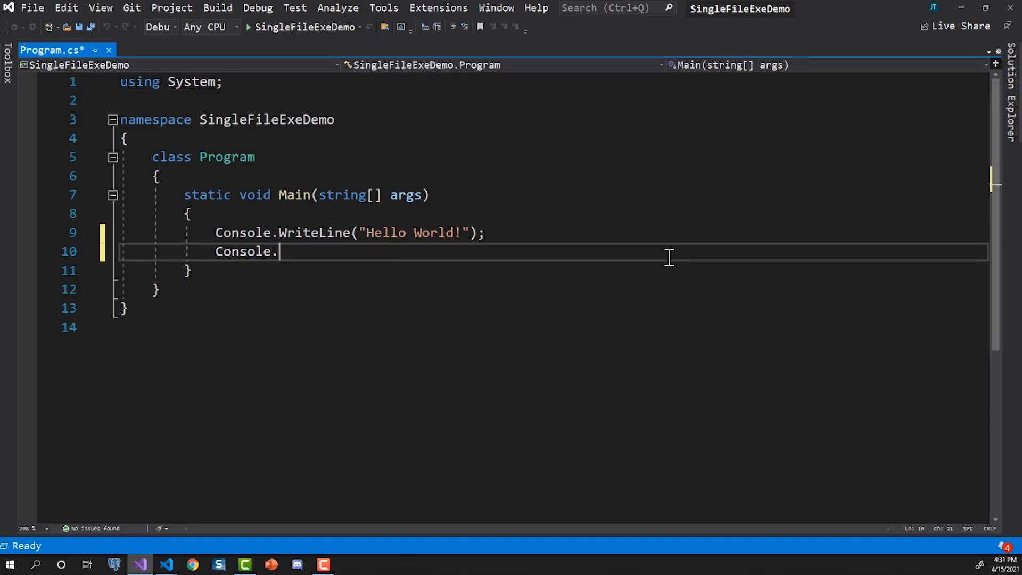
{"action": "type", "text": "ReadKey()"}
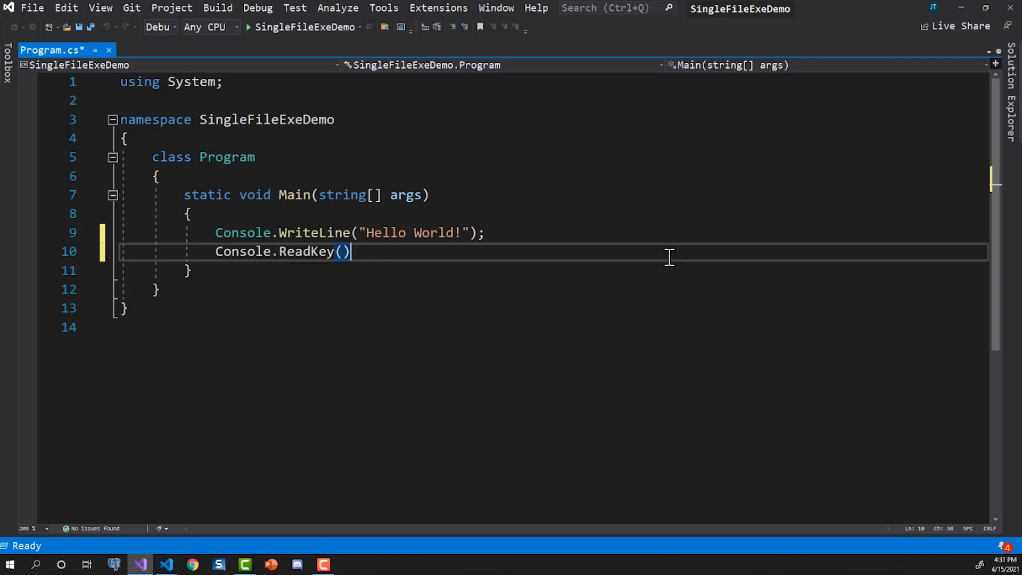
{"action": "type", "text": ";"}
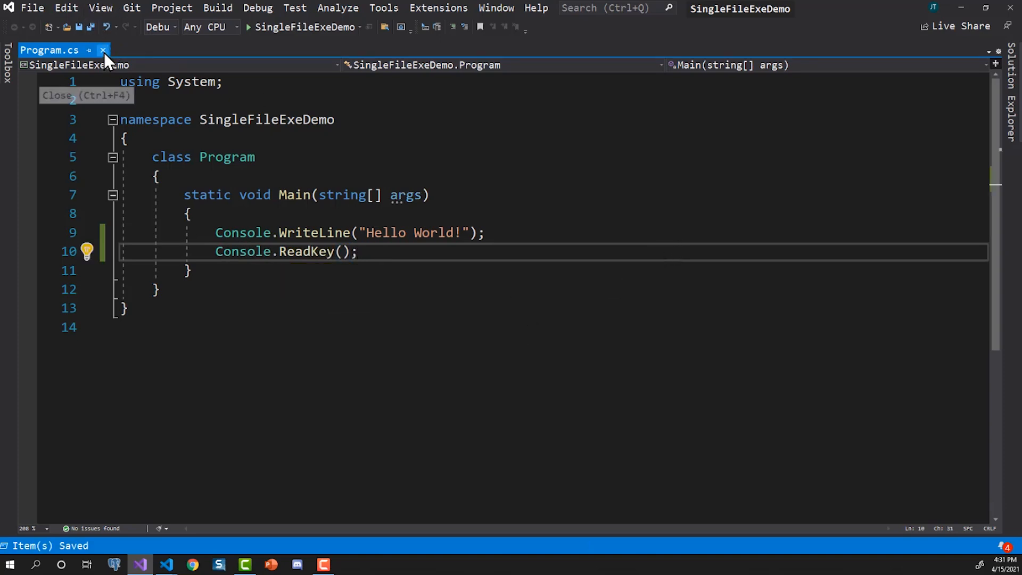
{"action": "left_click", "coordinate": [102, 49]}
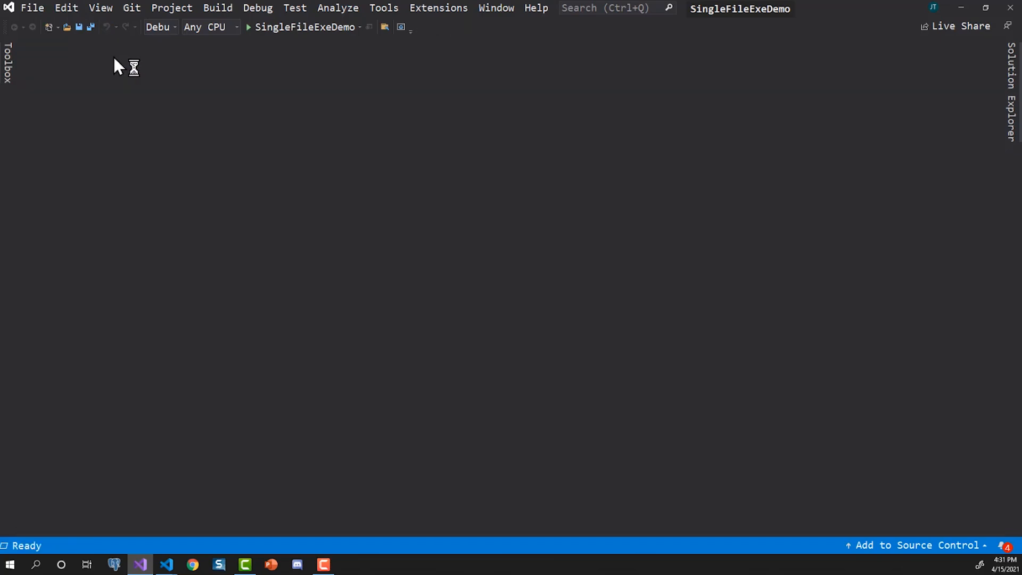
- Create a publish profile for SingleFileExeDemo with ClickOnce as the target
{"action": "left_click", "coordinate": [217, 8]}
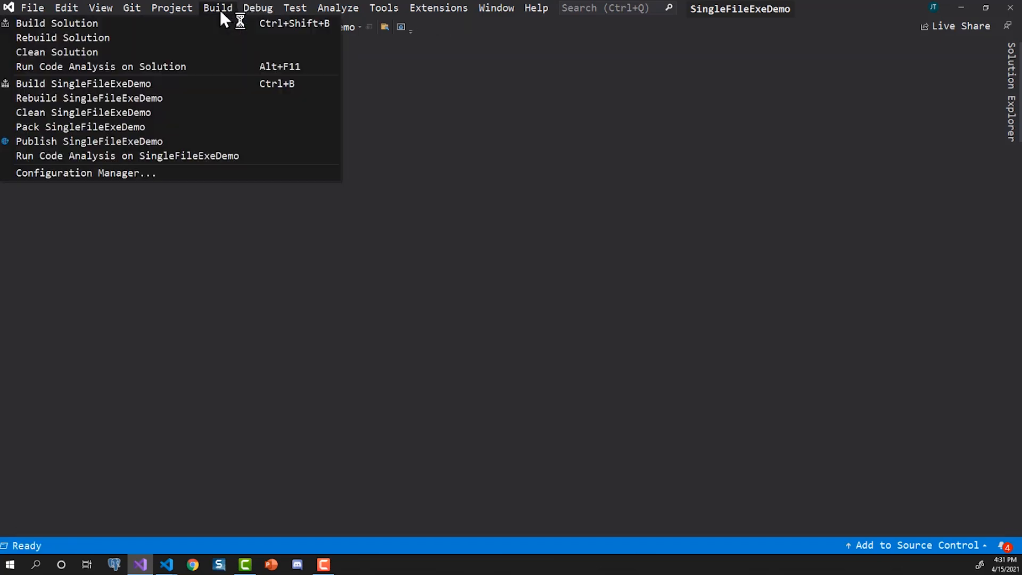
{"action": "mouse_move", "coordinate": [90, 98]}
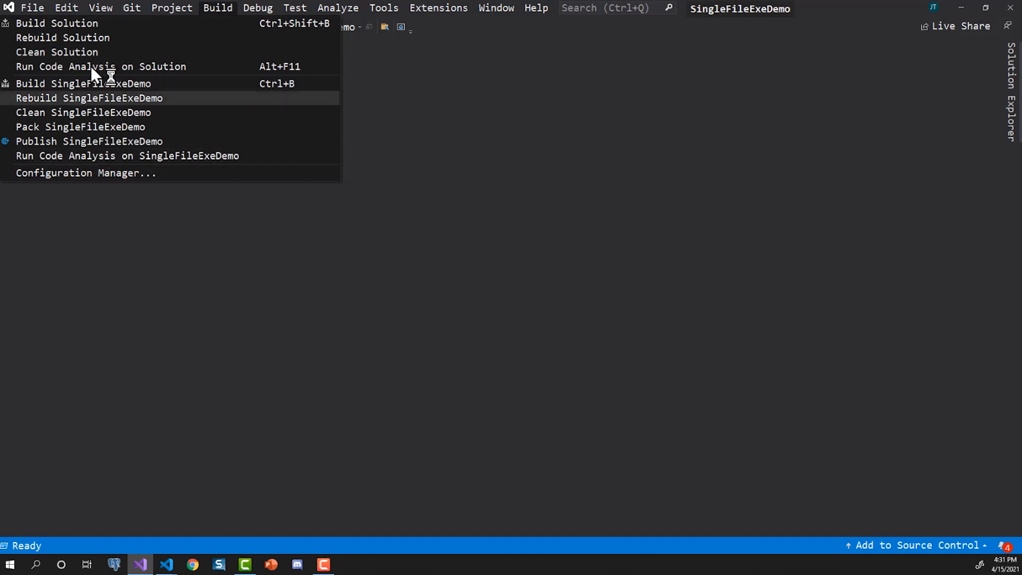
{"action": "left_click", "coordinate": [91, 142]}
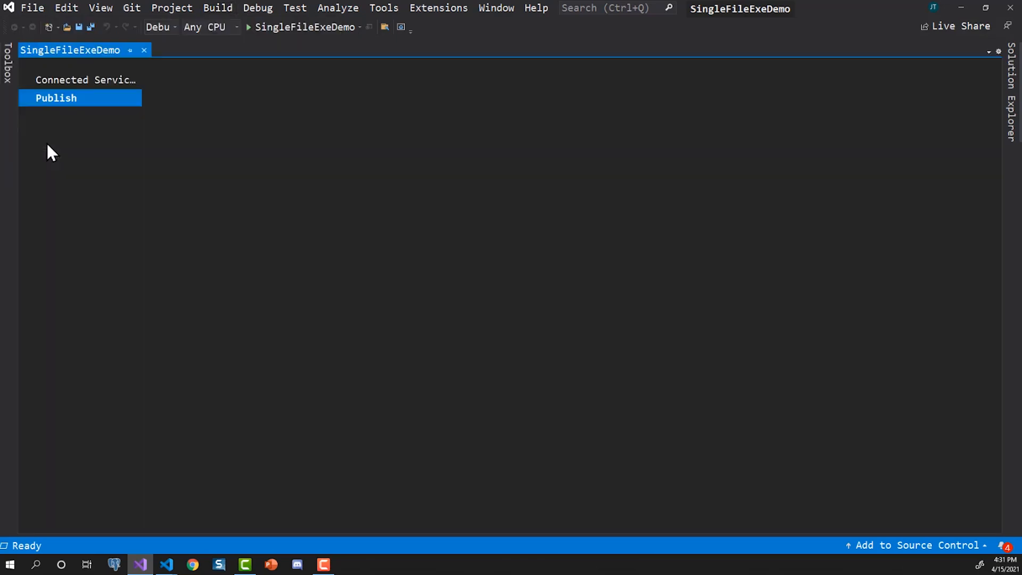
{"action": "left_click", "coordinate": [56, 98]}
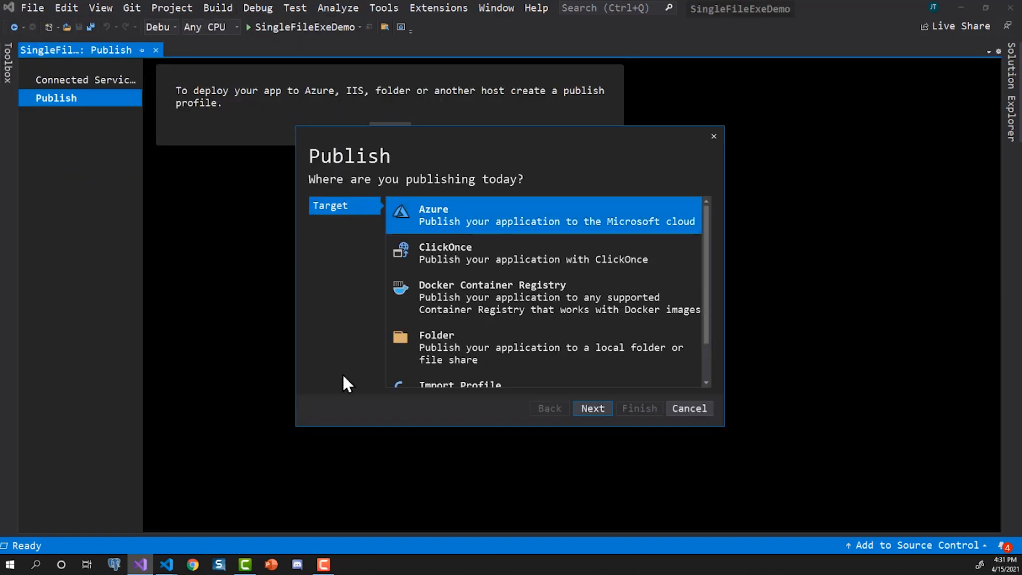
{"action": "scroll", "scroll_direction": "down", "scroll_amount": 3}
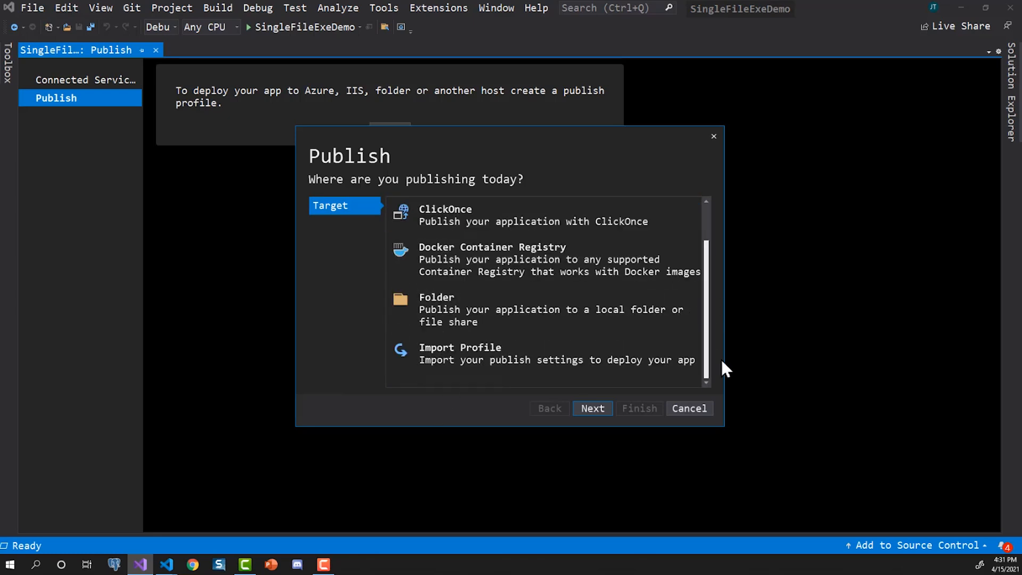
{"action": "scroll", "scroll_direction": "up", "scroll_amount": 3}
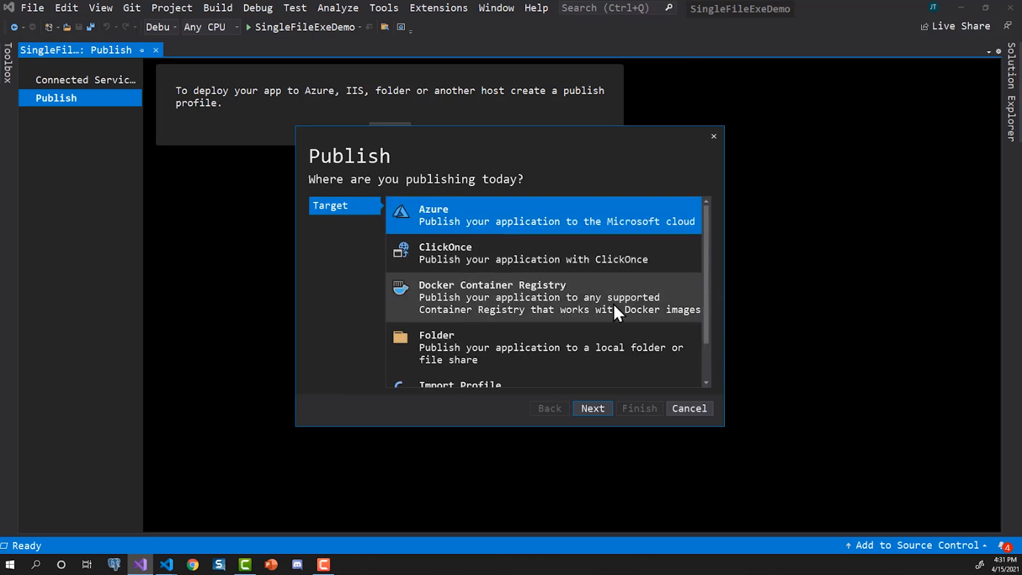
{"action": "left_click", "coordinate": [541, 253]}
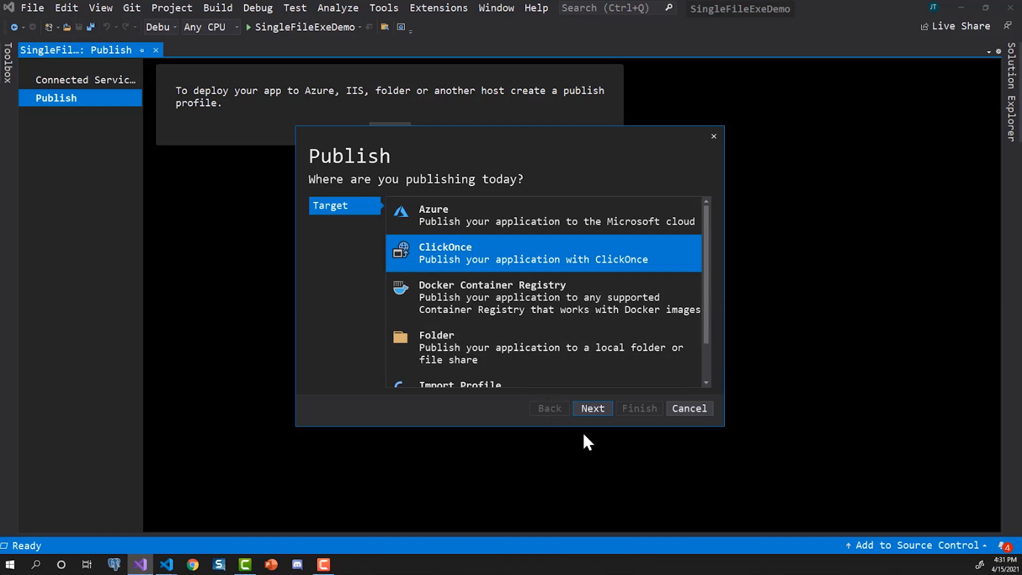
{"action": "left_click", "coordinate": [591, 408]}
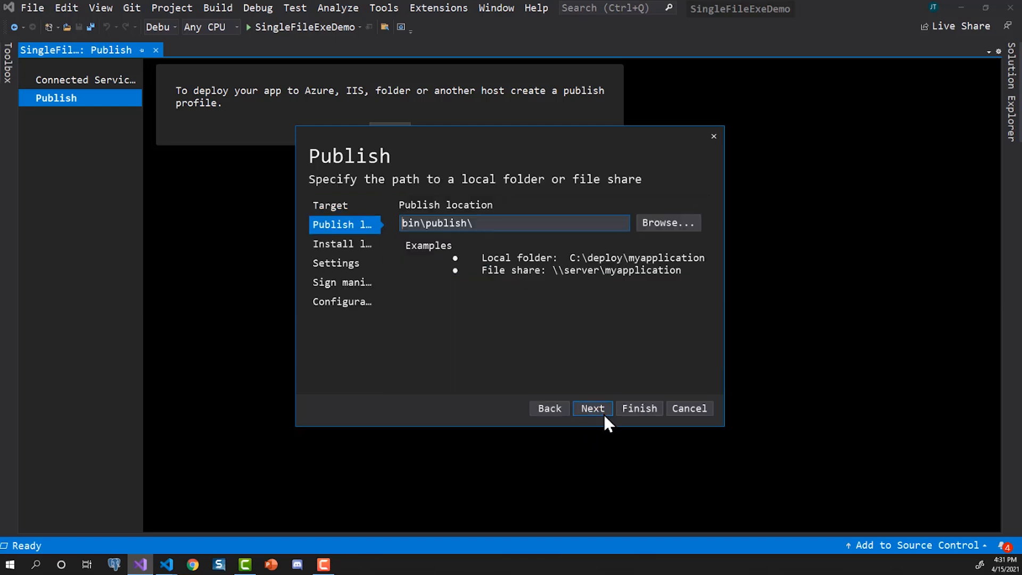
- Browse to C:\Temporary and remove the old SingleFileDeploy folder
{"action": "left_click", "coordinate": [668, 223]}
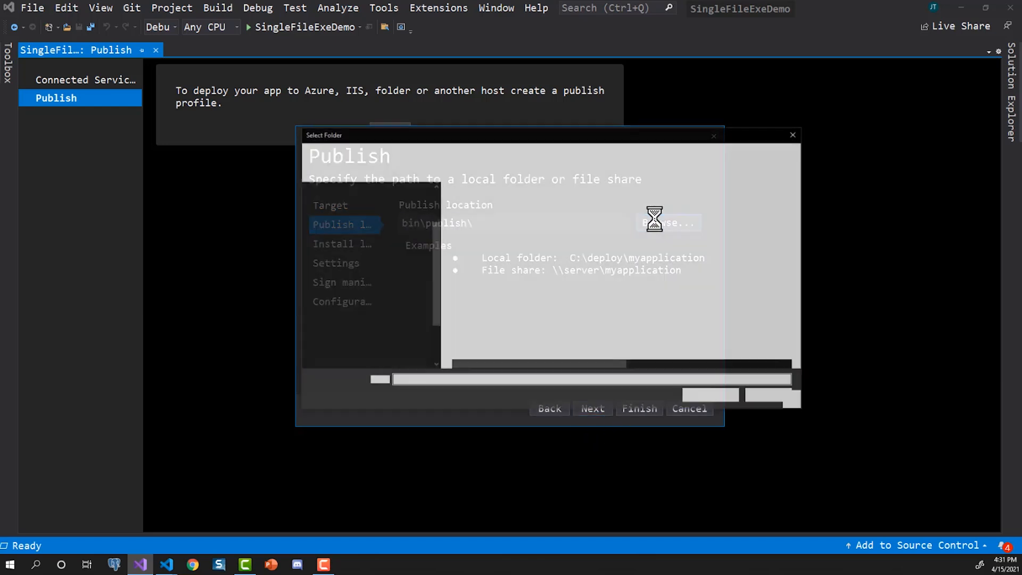
{"action": "left_click", "coordinate": [665, 223]}
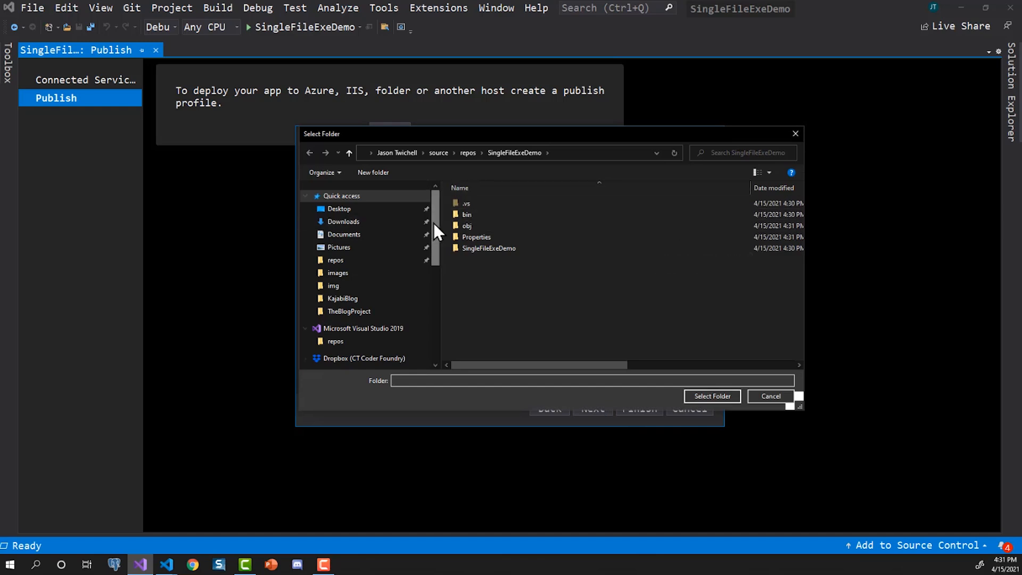
{"action": "left_click", "coordinate": [346, 333]}
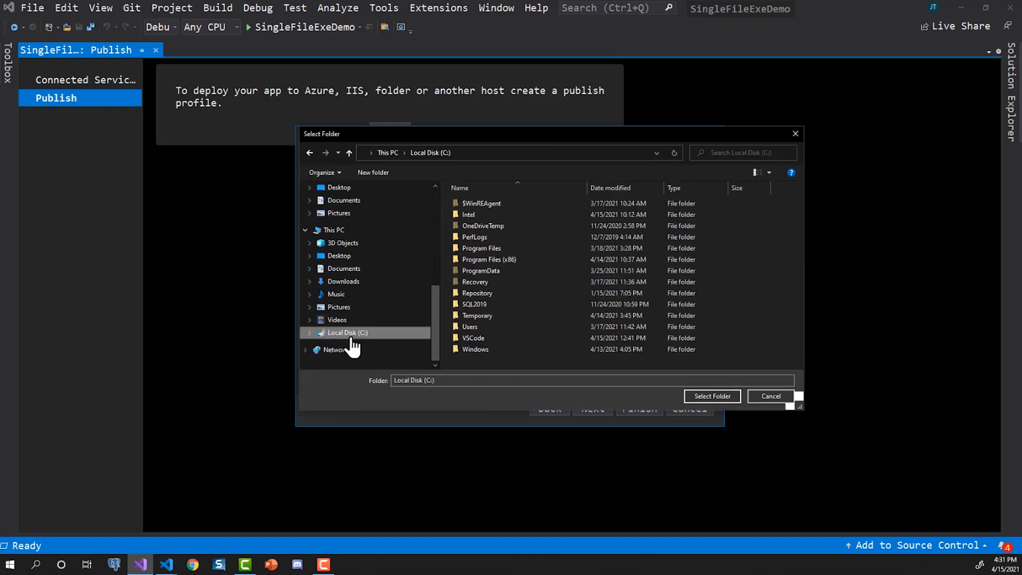
{"action": "double_click", "coordinate": [477, 315]}
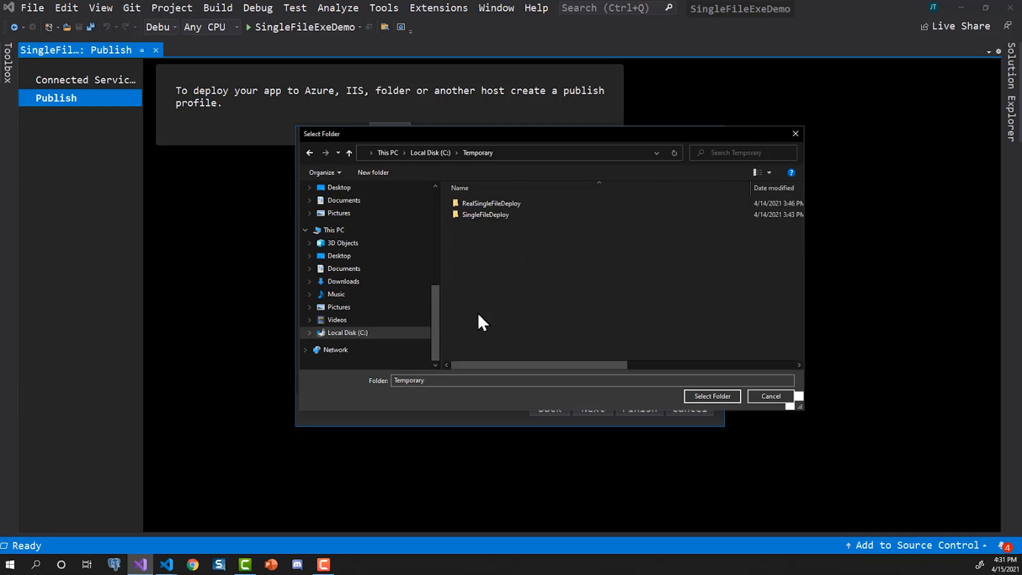
{"action": "left_click", "coordinate": [485, 215]}
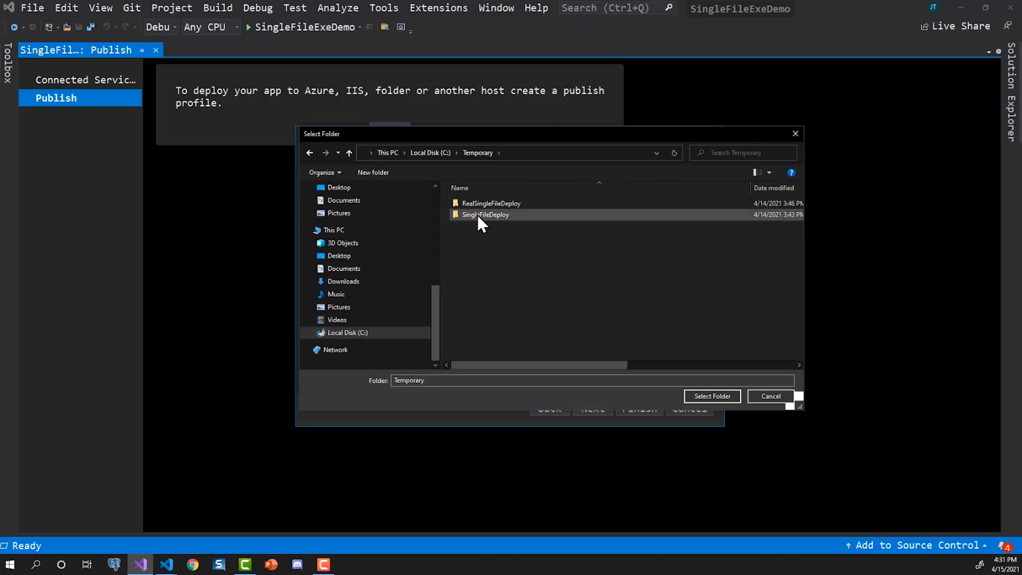
{"action": "left_click", "coordinate": [486, 215]}
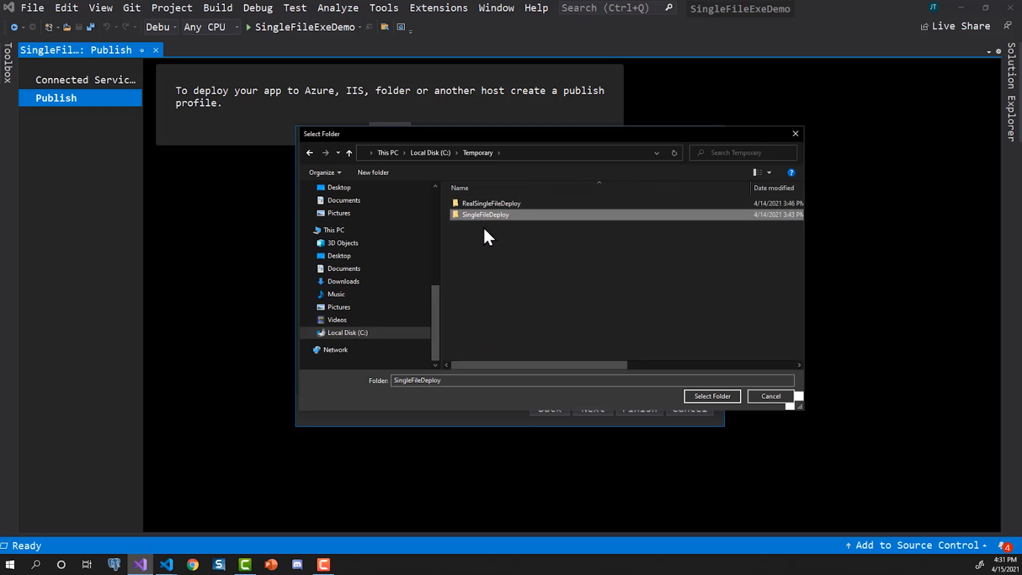
{"action": "right_click", "coordinate": [485, 214]}
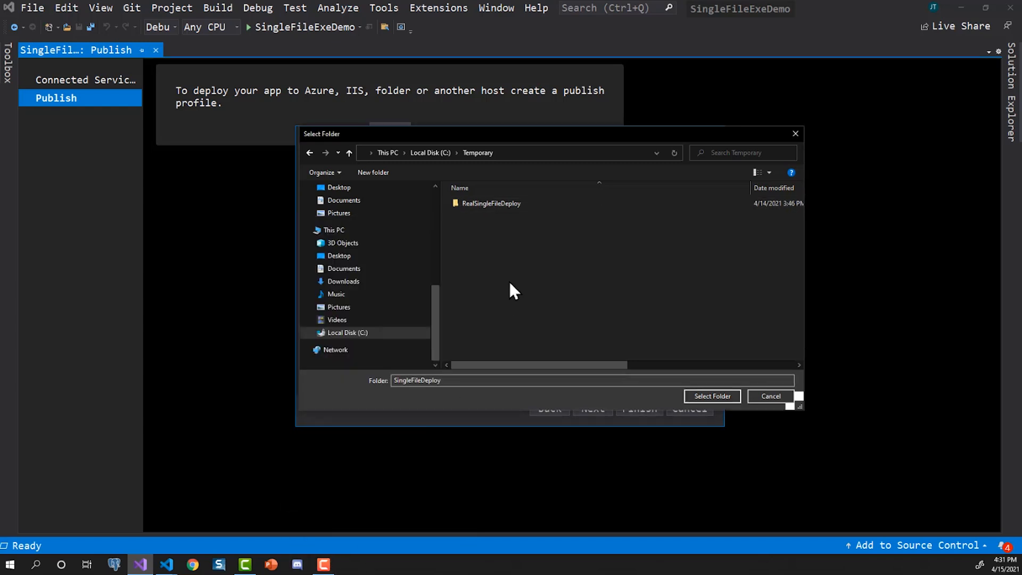
{"action": "mouse_move", "coordinate": [392, 152]}
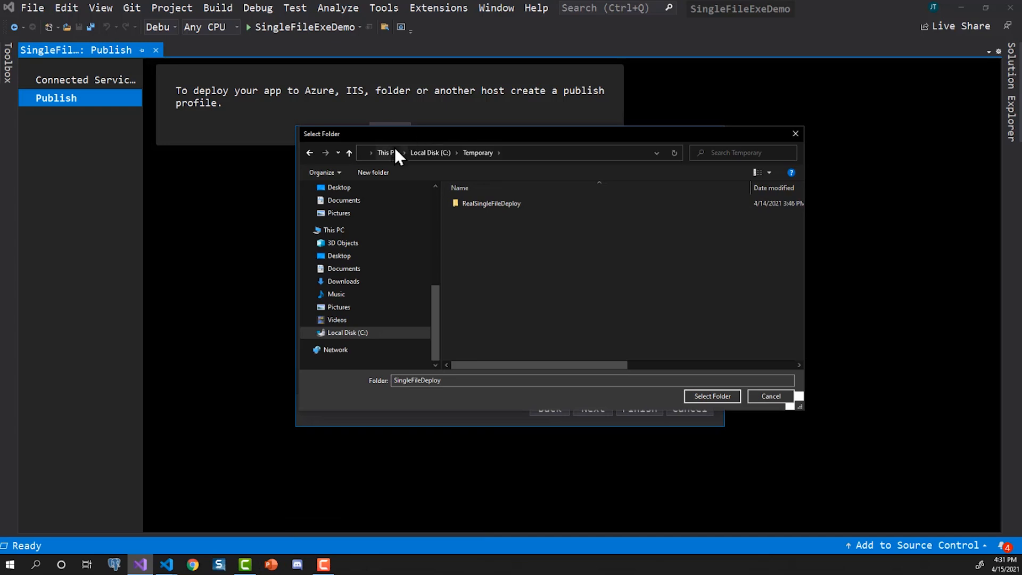
- Create a new SingleFileDeploy folder and select it as the publish location
{"action": "left_click", "coordinate": [373, 172]}
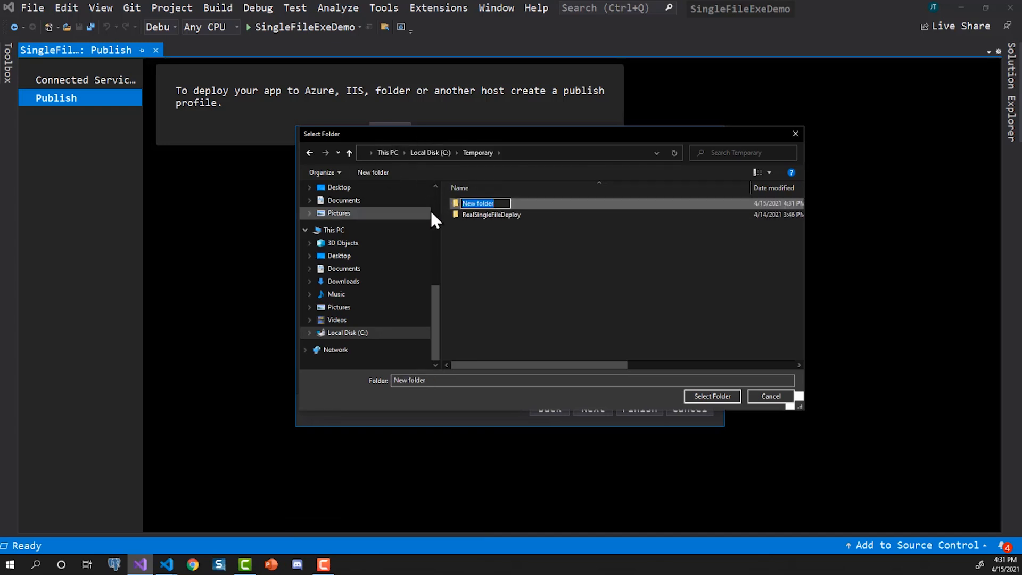
{"action": "type", "text": "SingleFileDeploy"}
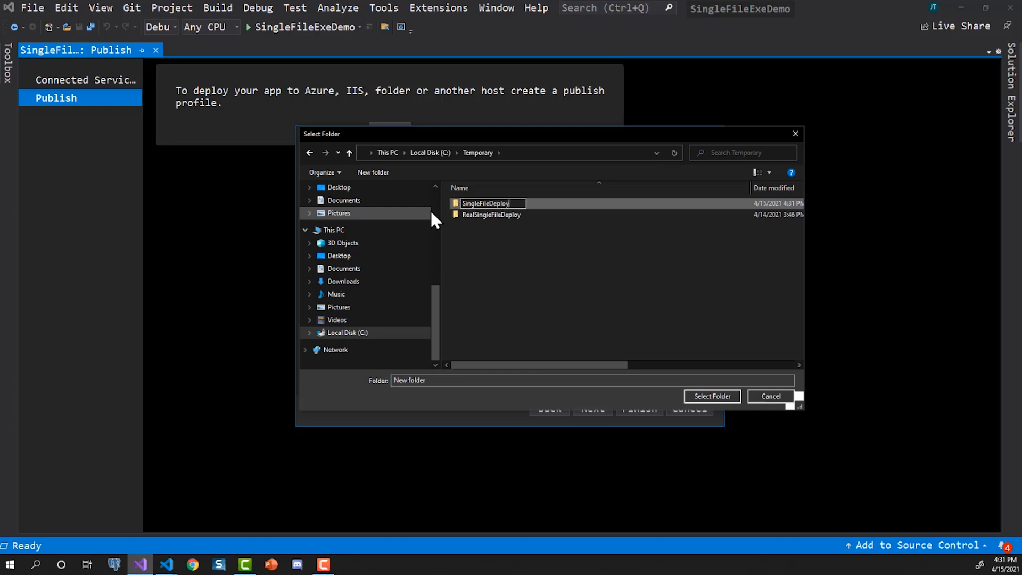
{"action": "left_click", "coordinate": [487, 203]}
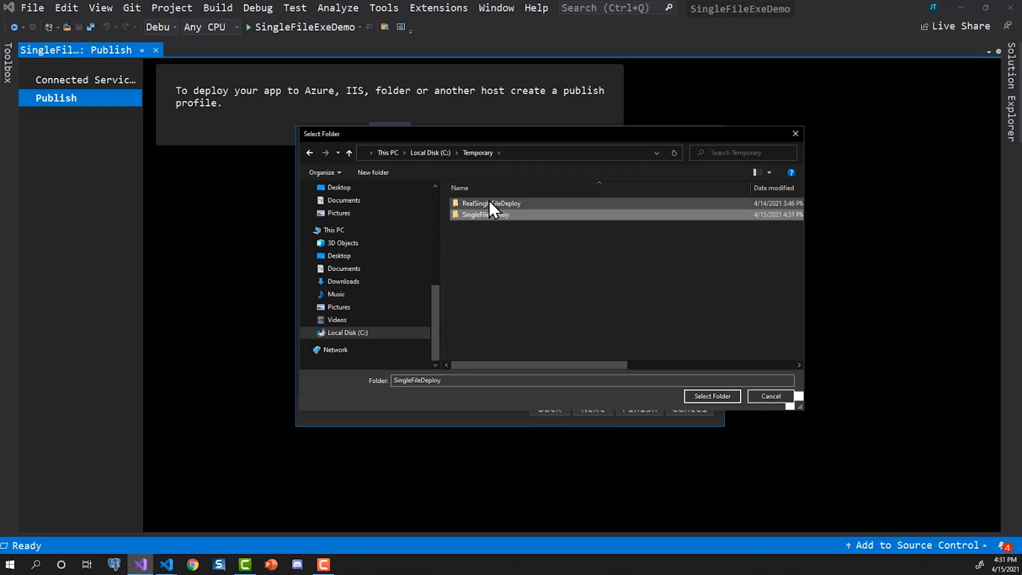
{"action": "left_click", "coordinate": [492, 203]}
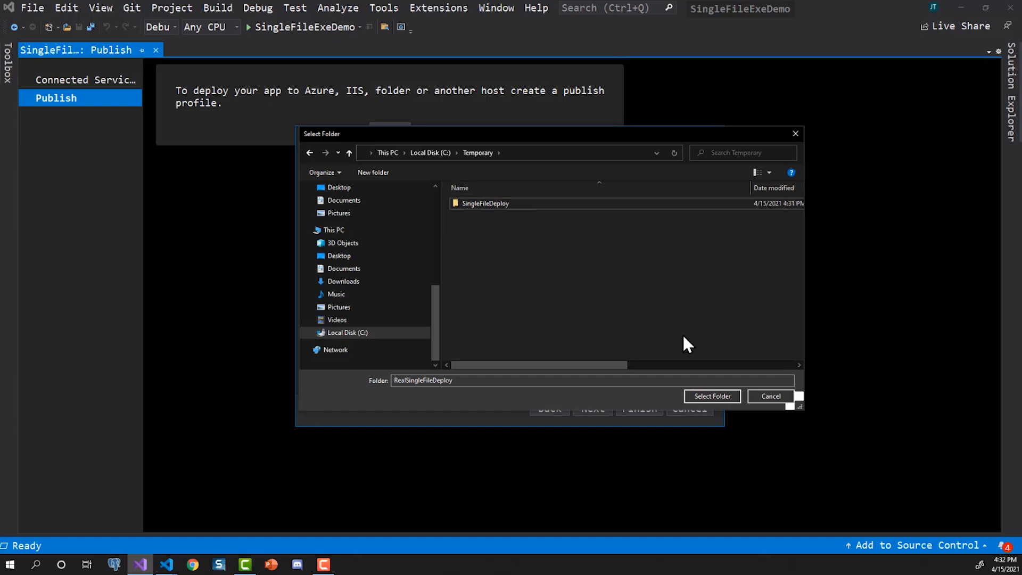
{"action": "left_click", "coordinate": [485, 202]}
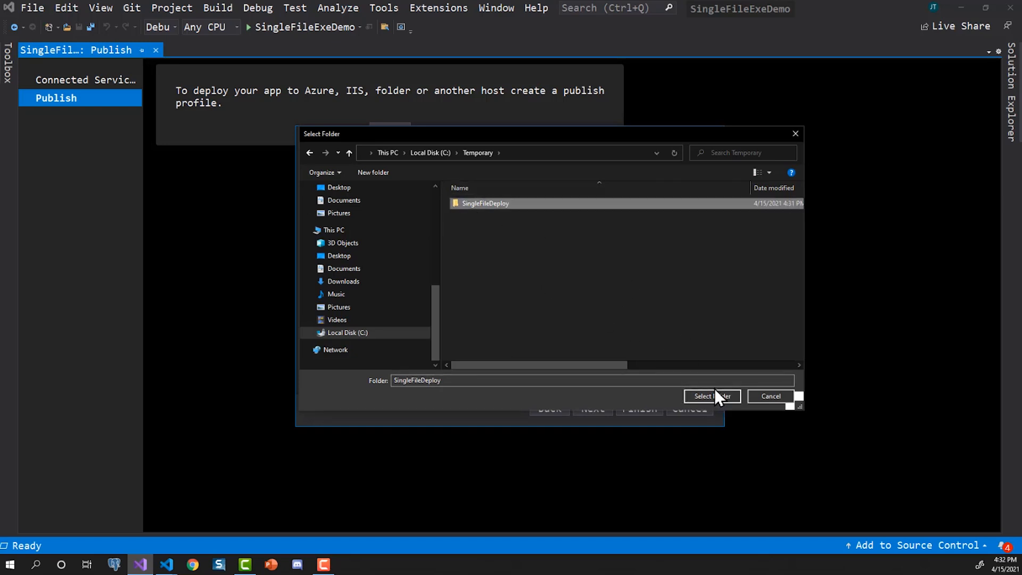
{"action": "left_click", "coordinate": [712, 395]}
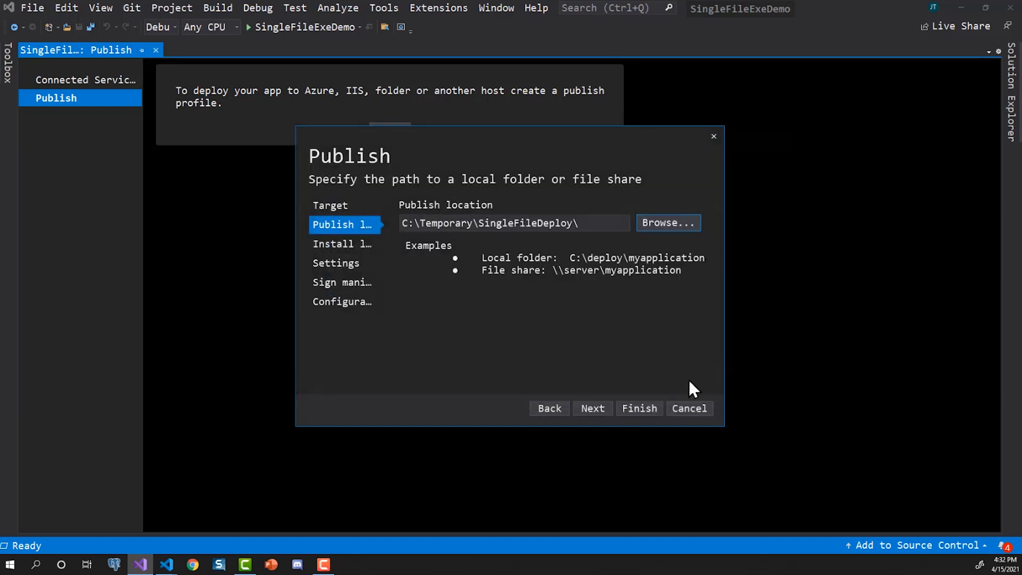
- Accept the install location and leave manifests unsigned to reach Configuration
{"action": "left_click", "coordinate": [591, 409]}
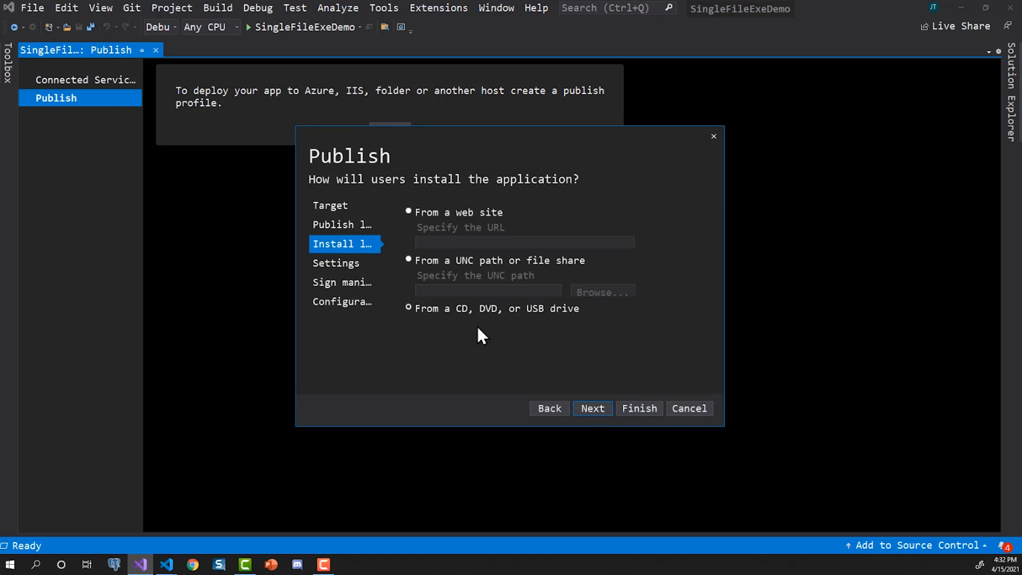
{"action": "mouse_move", "coordinate": [562, 351]}
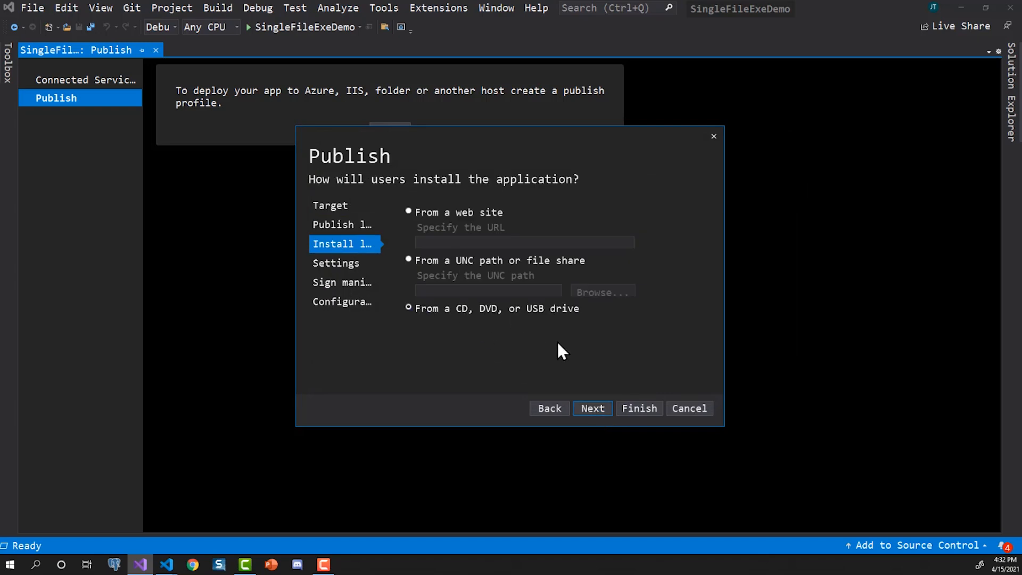
{"action": "mouse_move", "coordinate": [553, 336]}
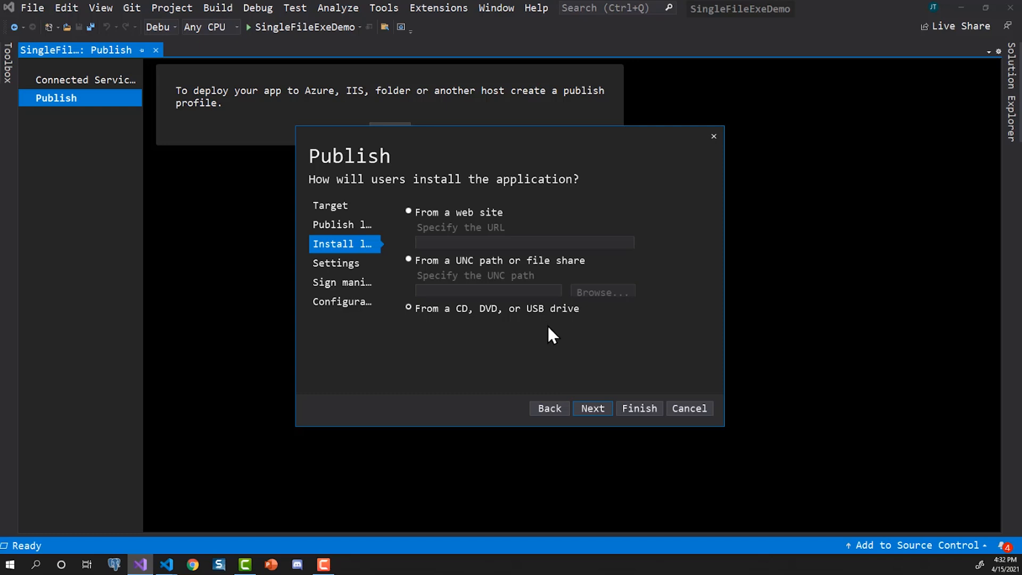
{"action": "left_click", "coordinate": [592, 408]}
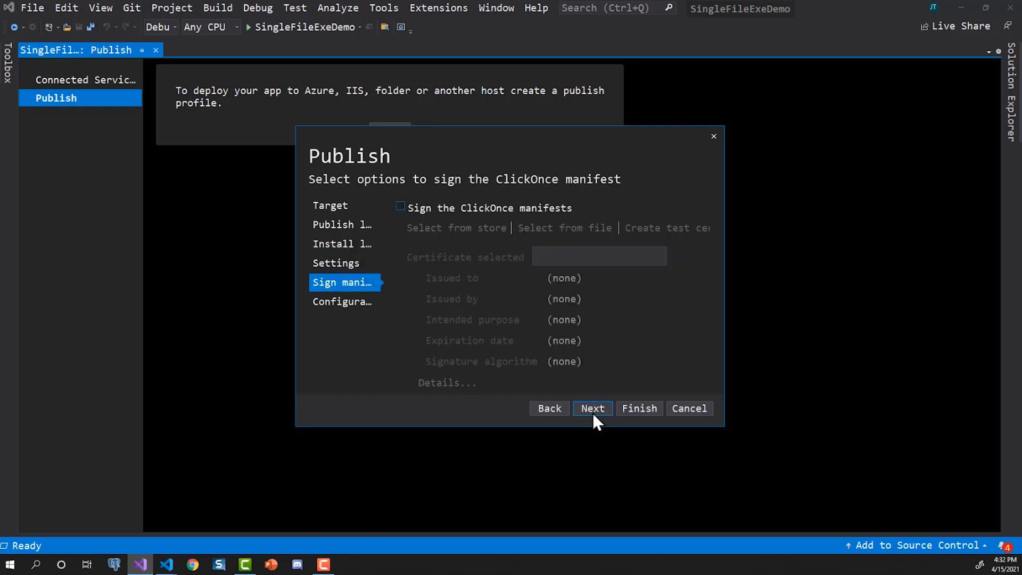
{"action": "left_click", "coordinate": [592, 409]}
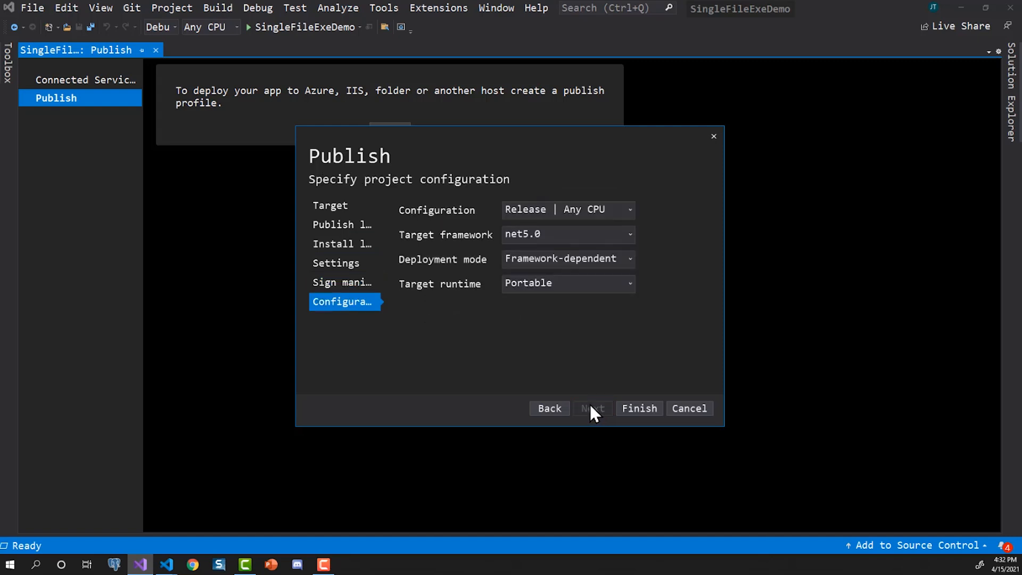
{"action": "mouse_move", "coordinate": [654, 255]}
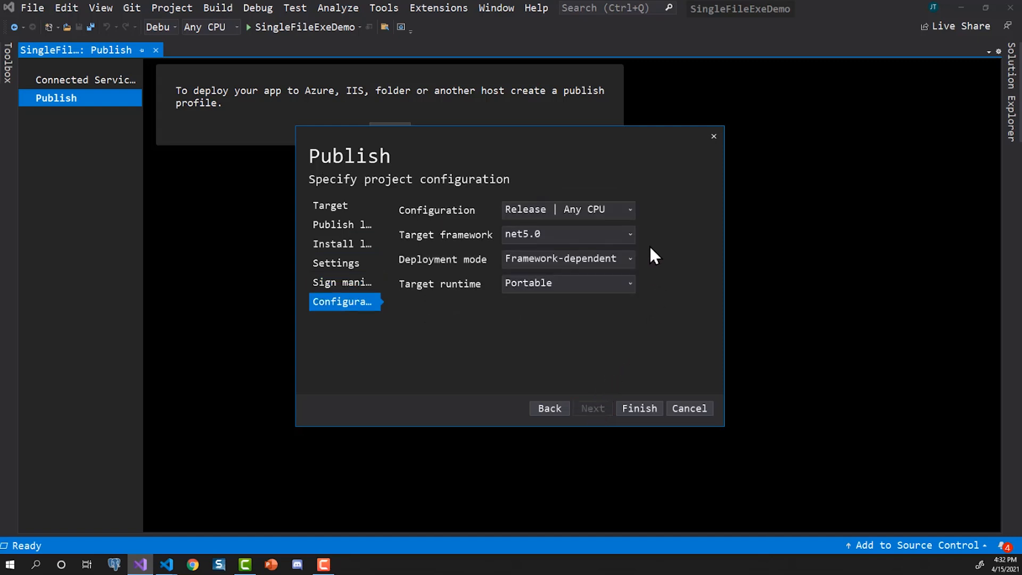
{"action": "mouse_move", "coordinate": [645, 289]}
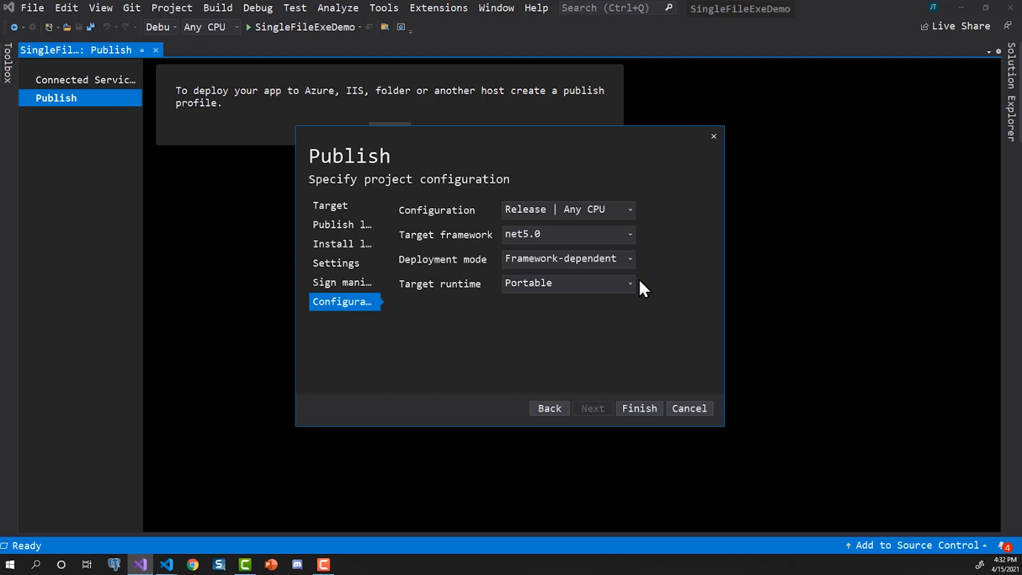
{"action": "mouse_move", "coordinate": [637, 274]}
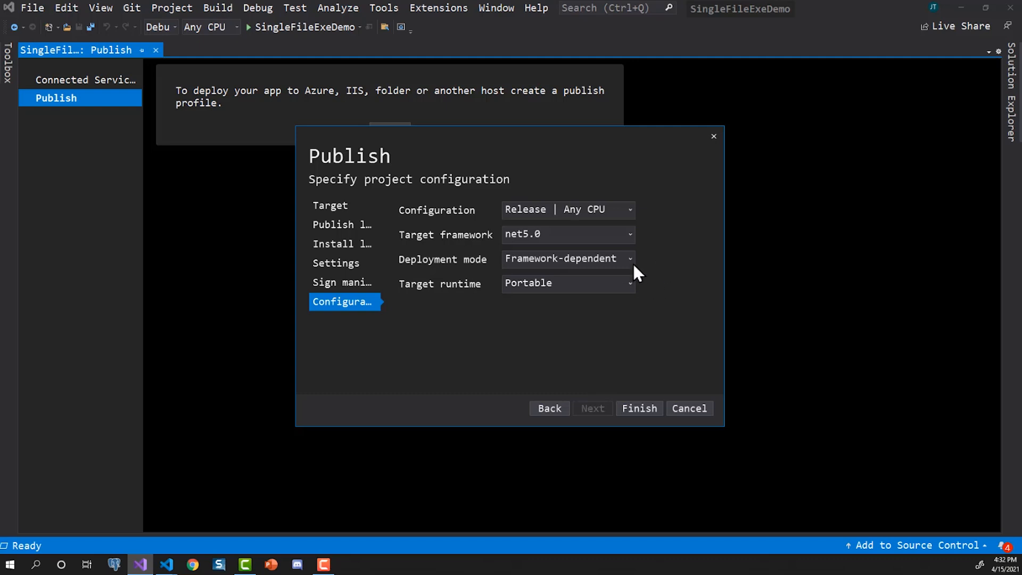
{"action": "mouse_move", "coordinate": [560, 271]}
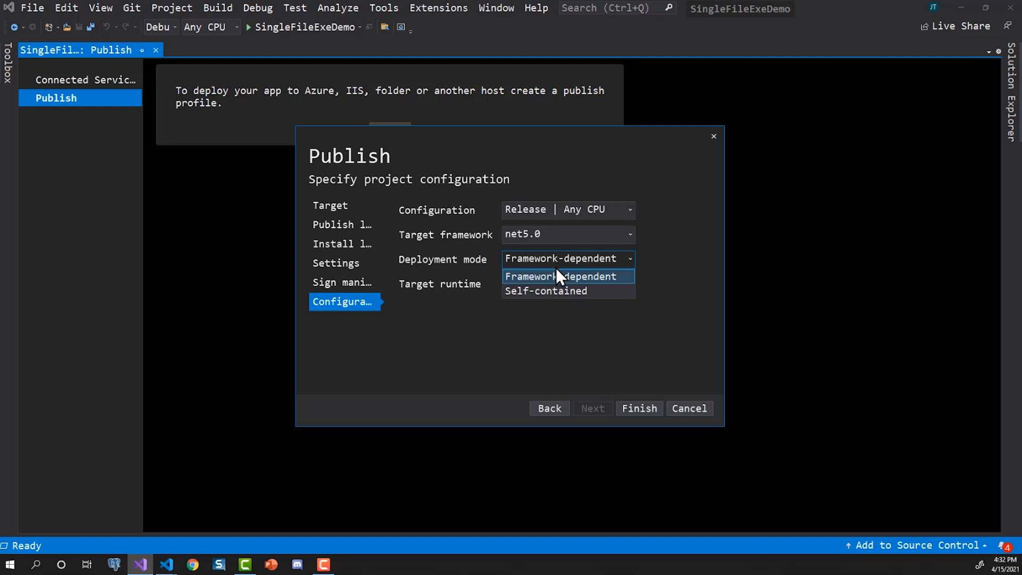
{"action": "mouse_move", "coordinate": [546, 291]}
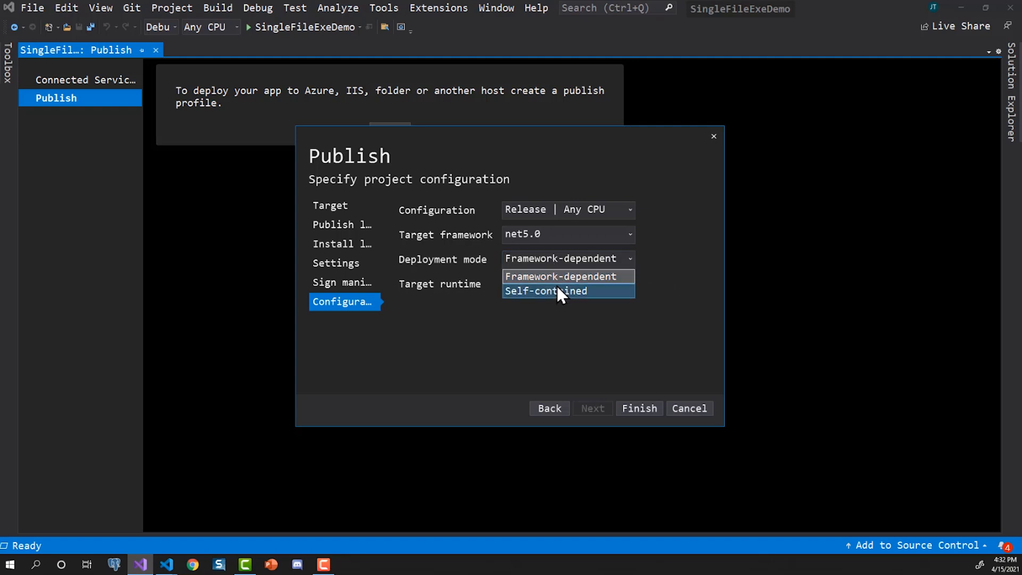
{"action": "mouse_move", "coordinate": [562, 297]}
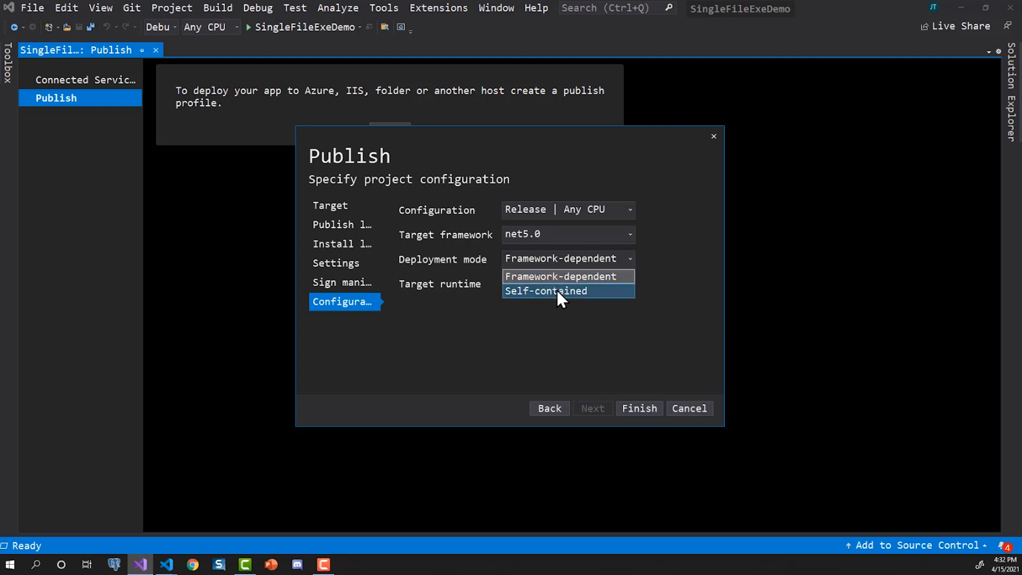
- Set Deployment mode to Self-contained and open the target runtime list for win-x64
{"action": "left_click", "coordinate": [545, 290]}
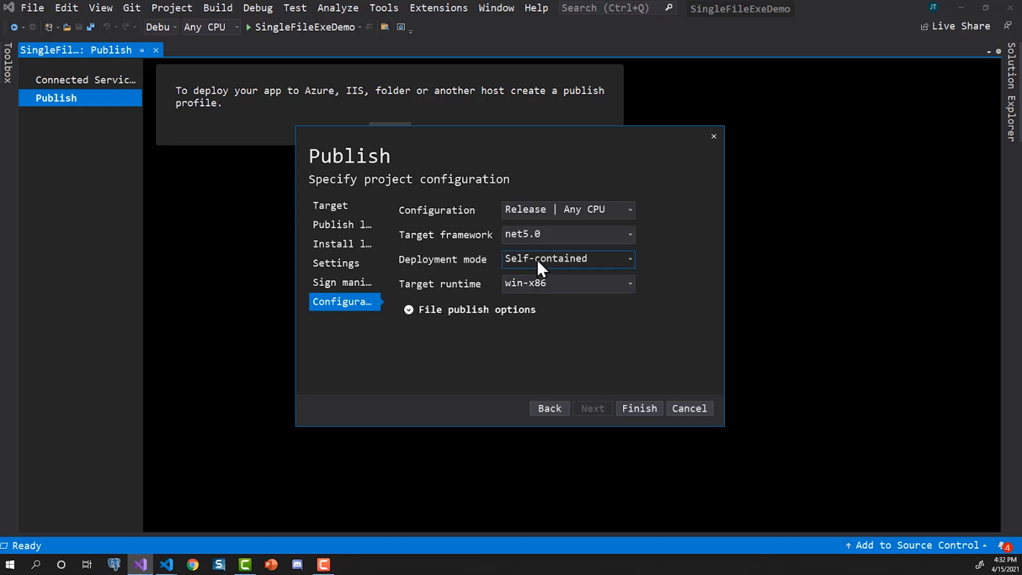
{"action": "mouse_move", "coordinate": [636, 299]}
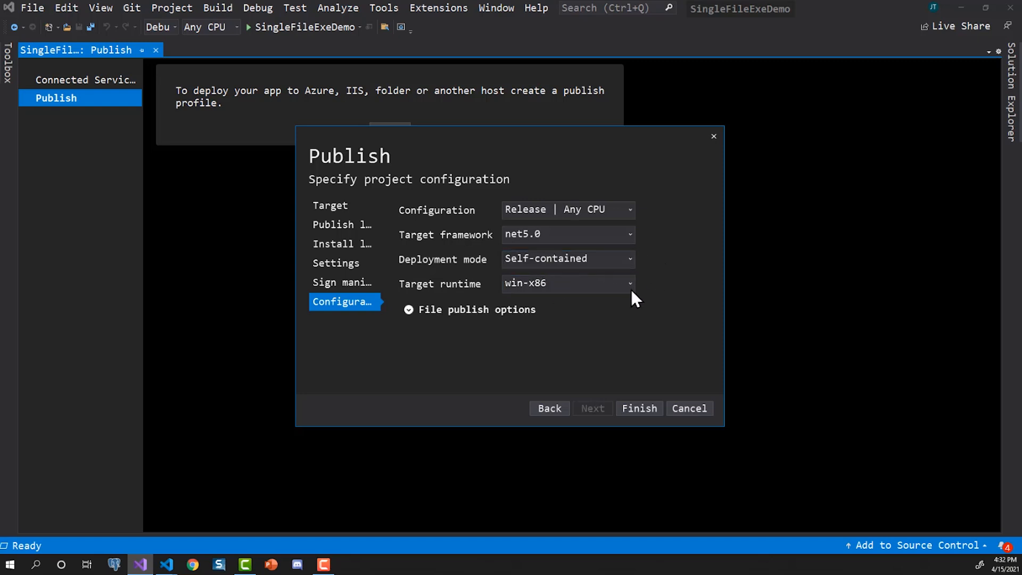
{"action": "left_click", "coordinate": [628, 283]}
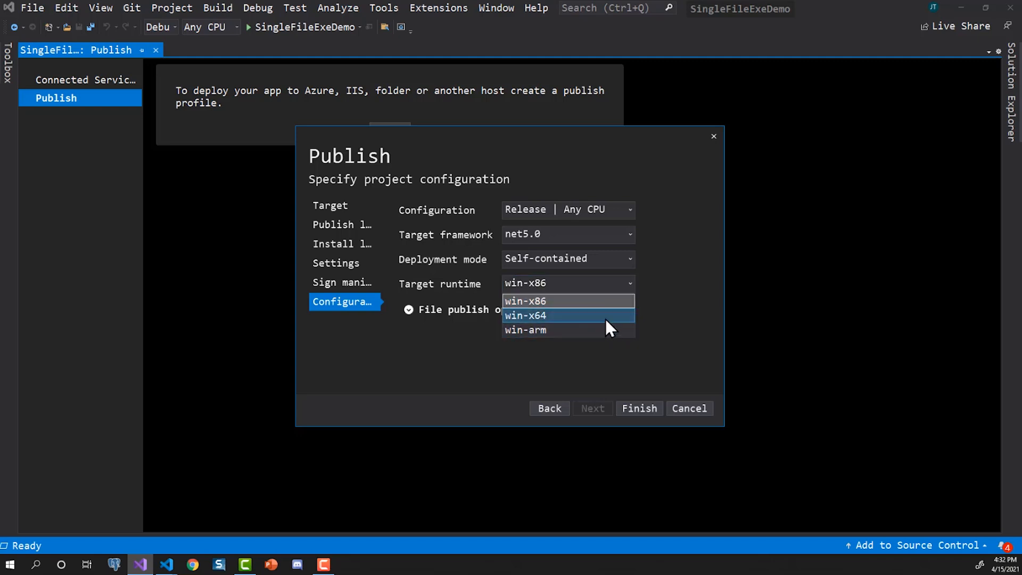
{"action": "mouse_move", "coordinate": [518, 329]}
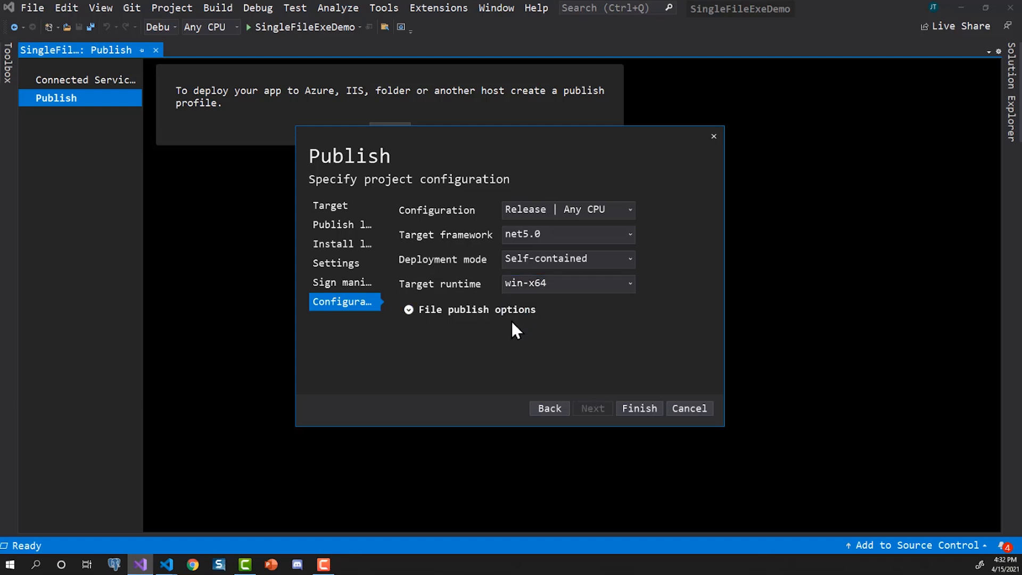
{"action": "mouse_move", "coordinate": [558, 323]}
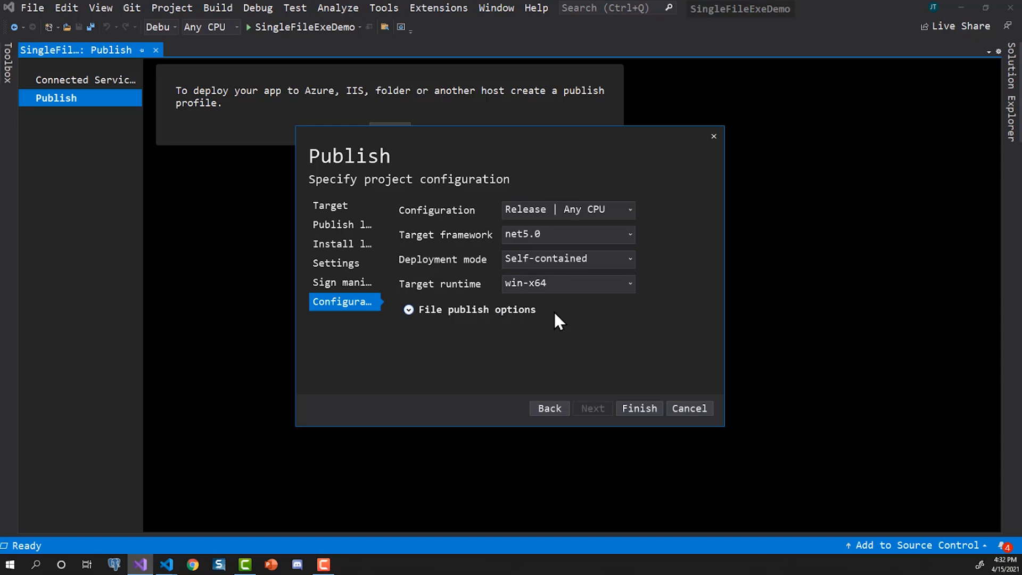
- Enable Produce single file under the File publish options
{"action": "left_click", "coordinate": [409, 309]}
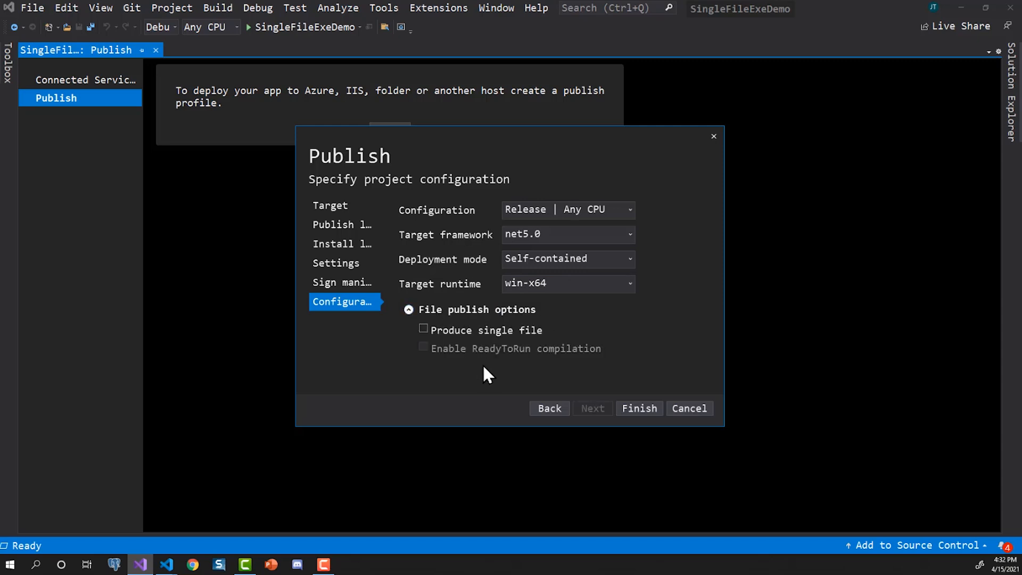
{"action": "mouse_move", "coordinate": [423, 328]}
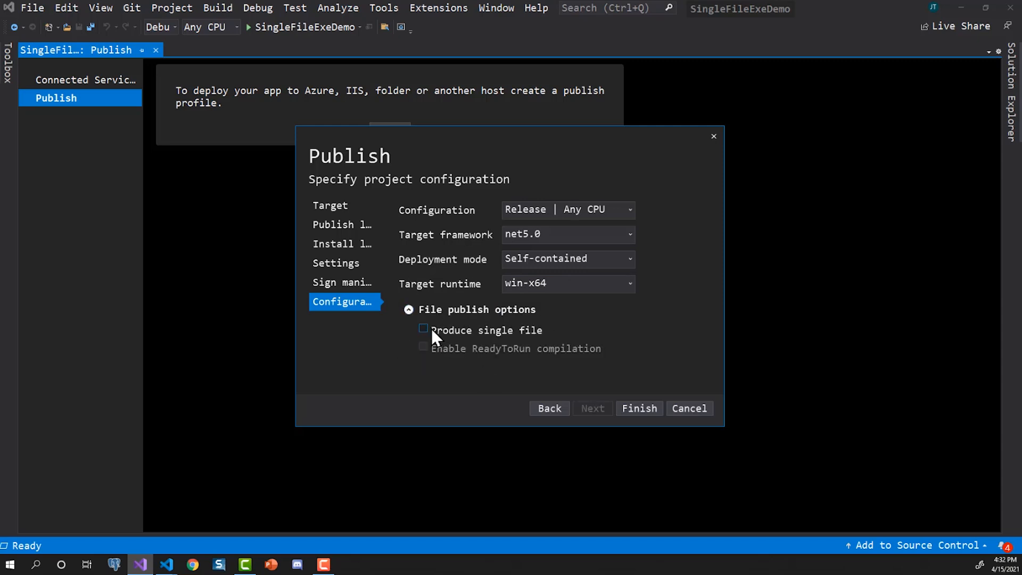
{"action": "left_click", "coordinate": [423, 328]}
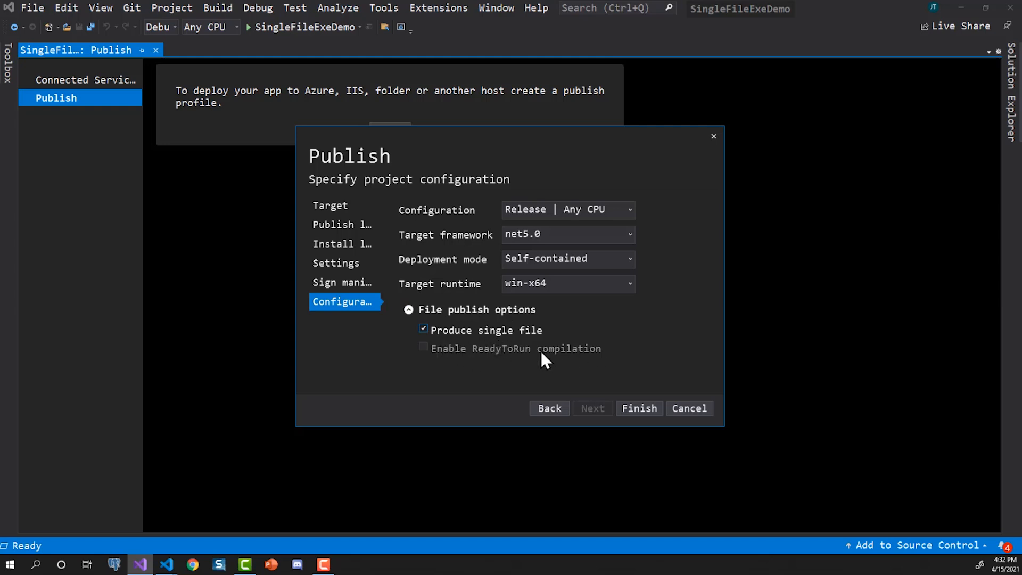
{"action": "mouse_move", "coordinate": [535, 330]}
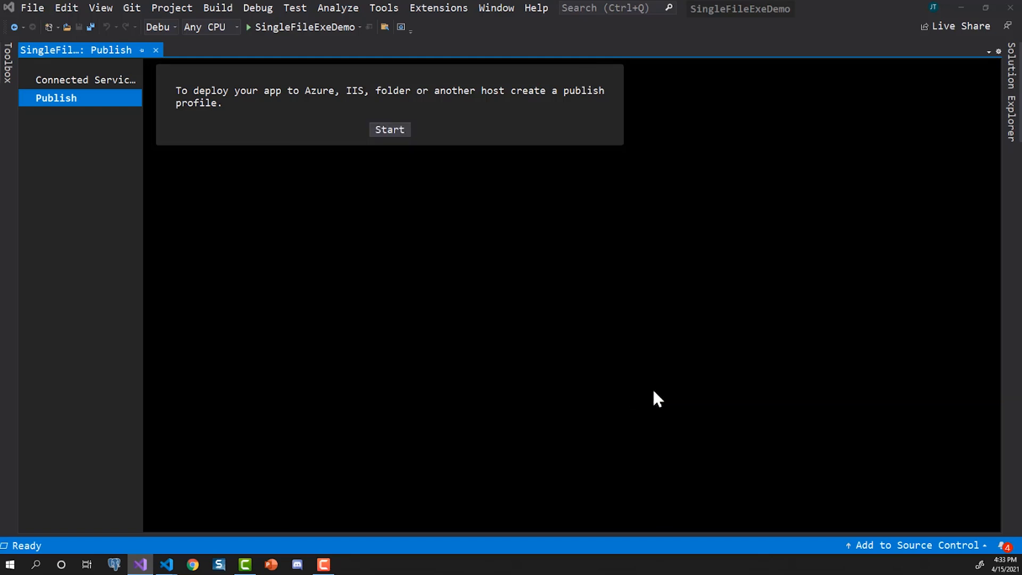
- Publish with the new ClickOnce profile until the Output window shows Publish: 1 succeeded
{"action": "left_click", "coordinate": [389, 129]}
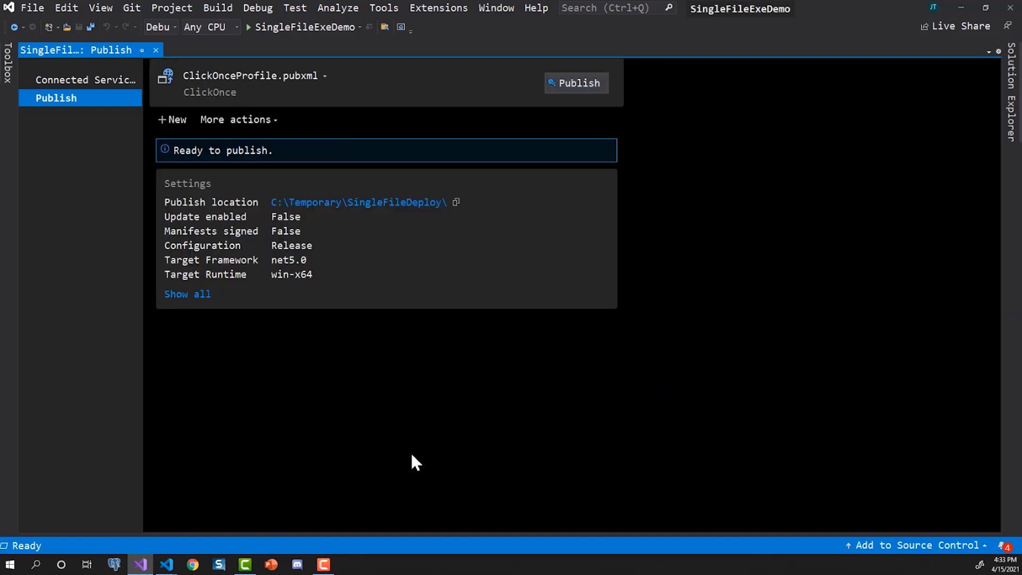
{"action": "left_click", "coordinate": [576, 83]}
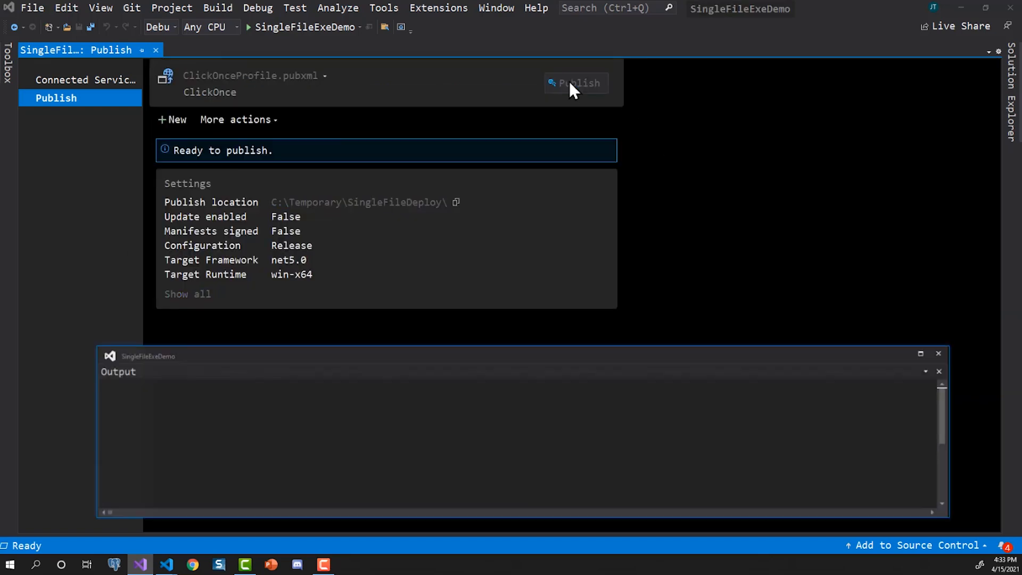
{"action": "left_click", "coordinate": [575, 83]}
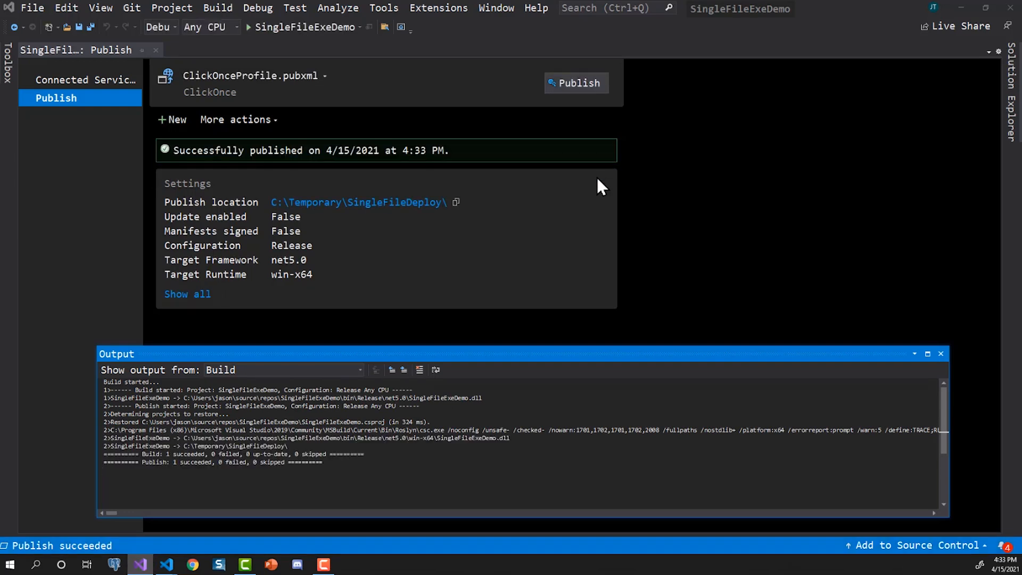
{"action": "mouse_move", "coordinate": [187, 502]}
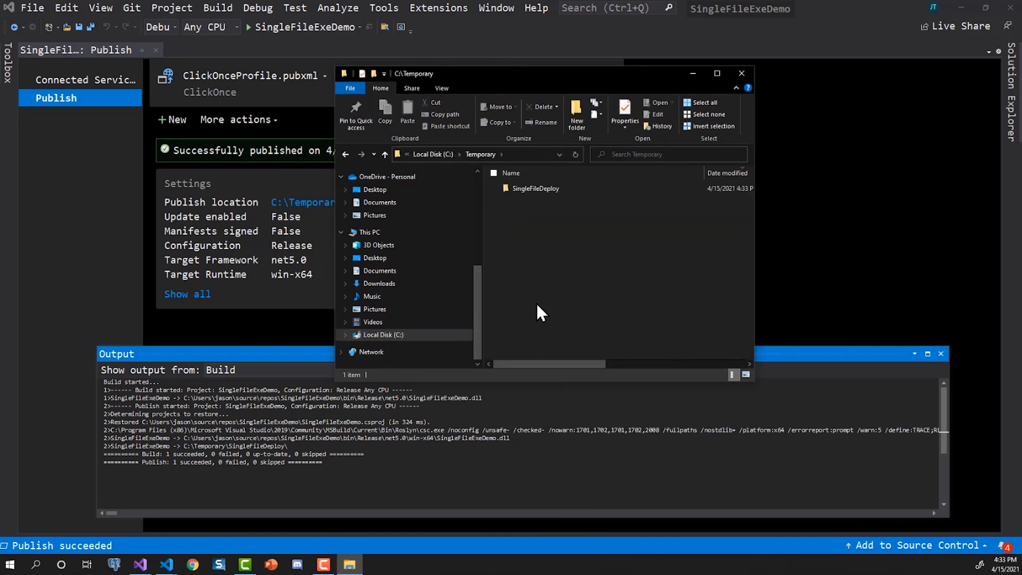
- In SingleFileDeploy, delete Application Files, the .pdb and the other ClickOnce extras
{"action": "double_click", "coordinate": [536, 188]}
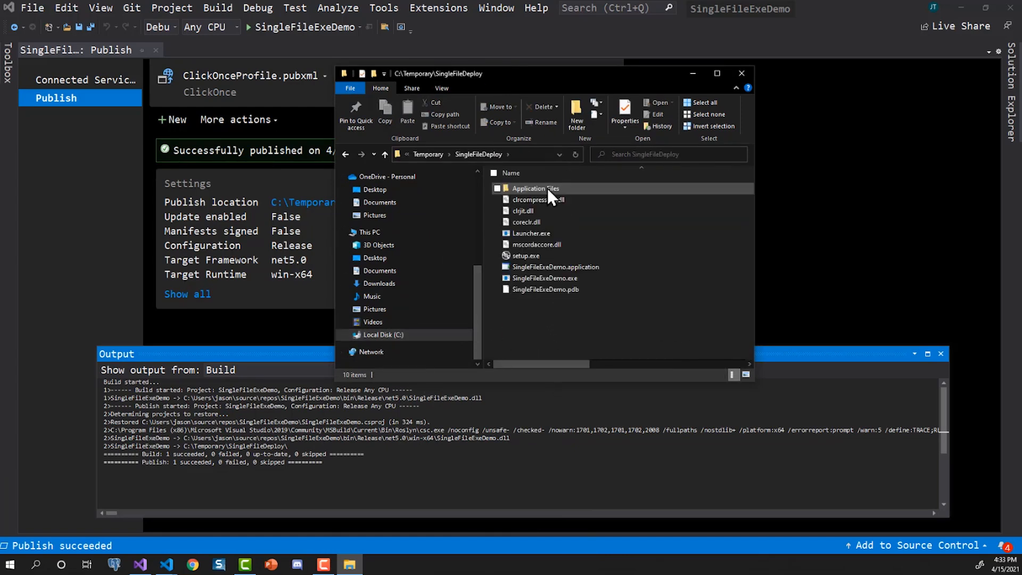
{"action": "mouse_move", "coordinate": [688, 222]}
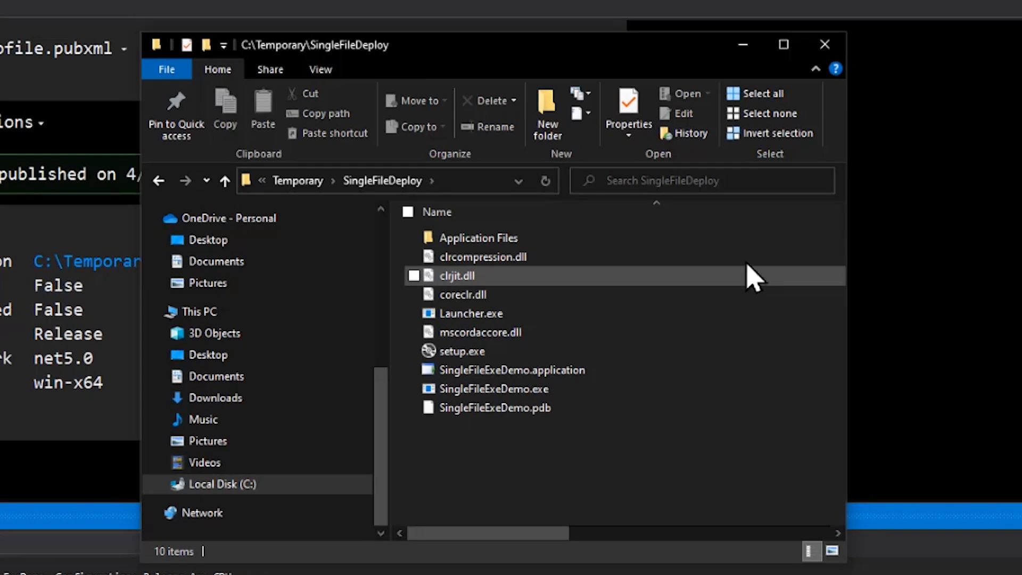
{"action": "mouse_move", "coordinate": [789, 72]}
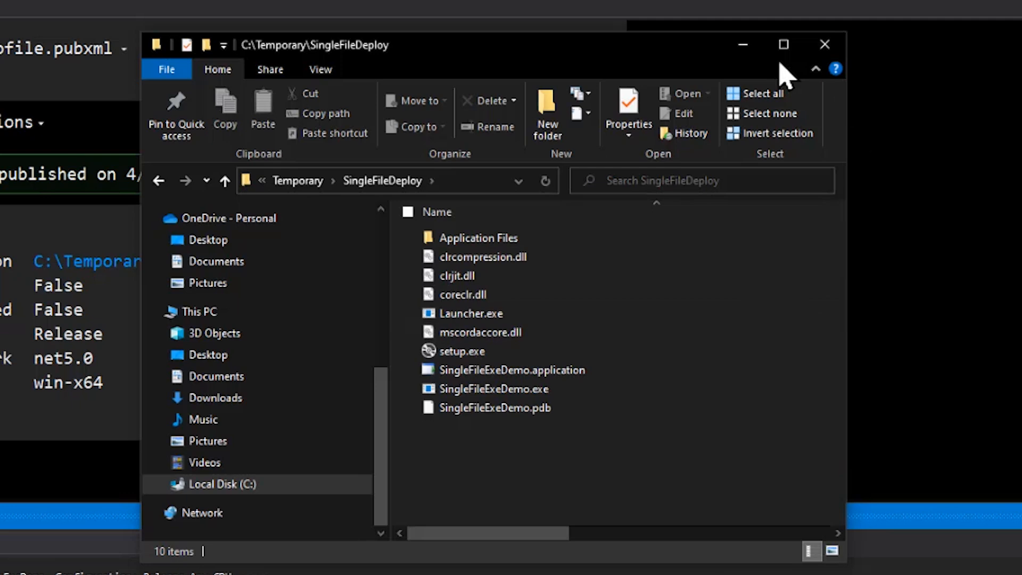
{"action": "left_click", "coordinate": [512, 370]}
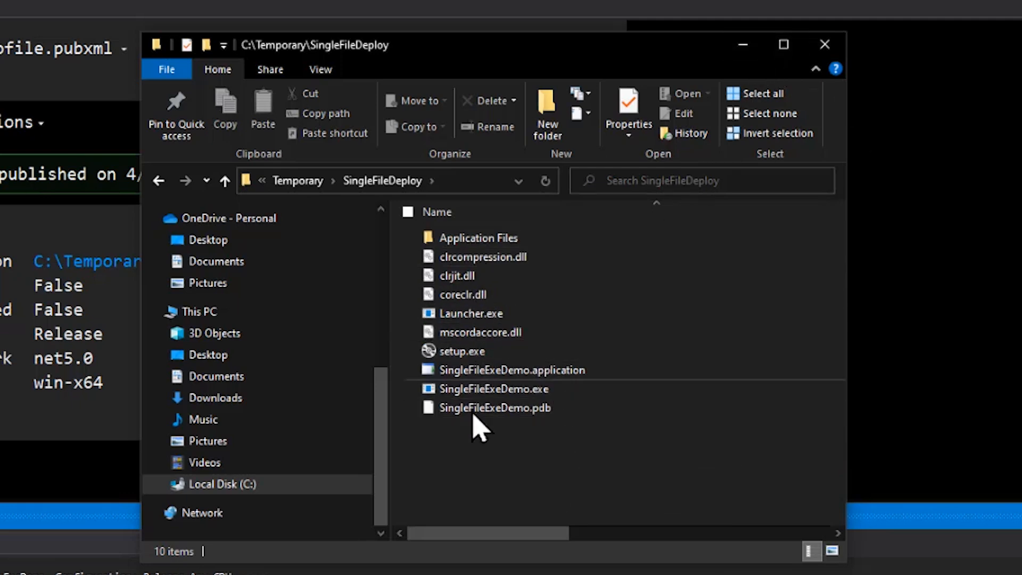
{"action": "mouse_move", "coordinate": [481, 440]}
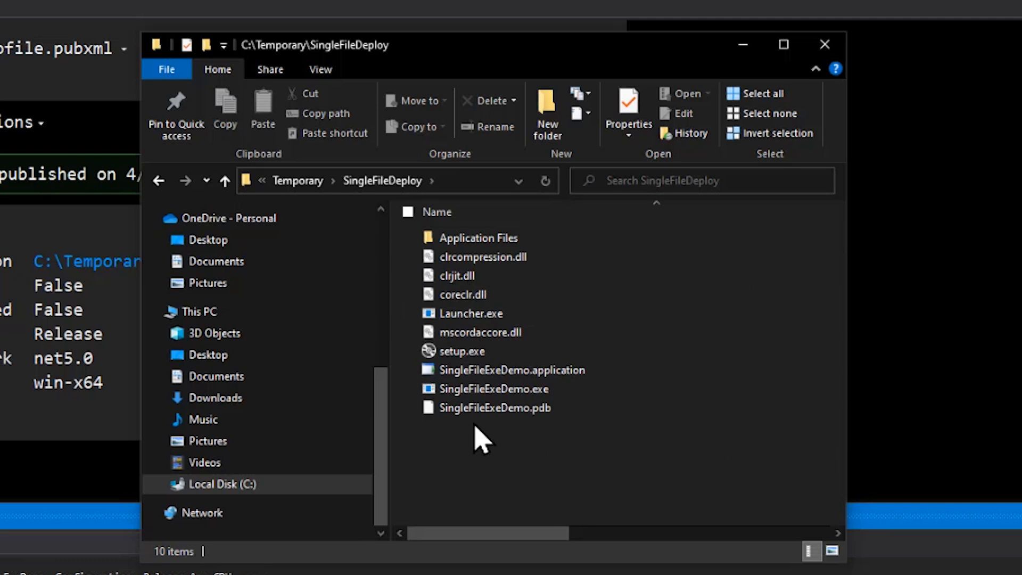
{"action": "left_click", "coordinate": [496, 407]}
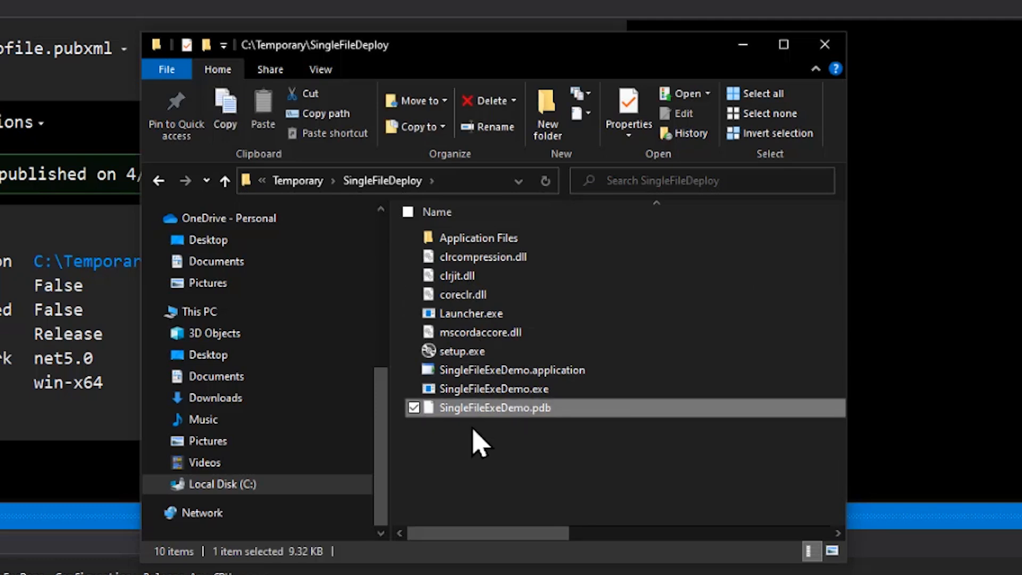
{"action": "mouse_move", "coordinate": [479, 388]}
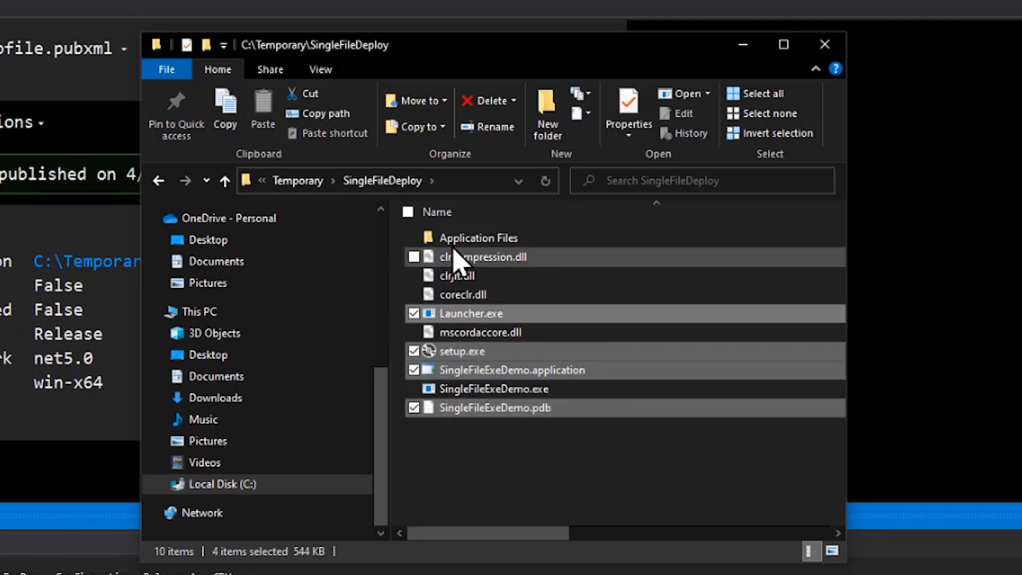
{"action": "left_click", "coordinate": [413, 238]}
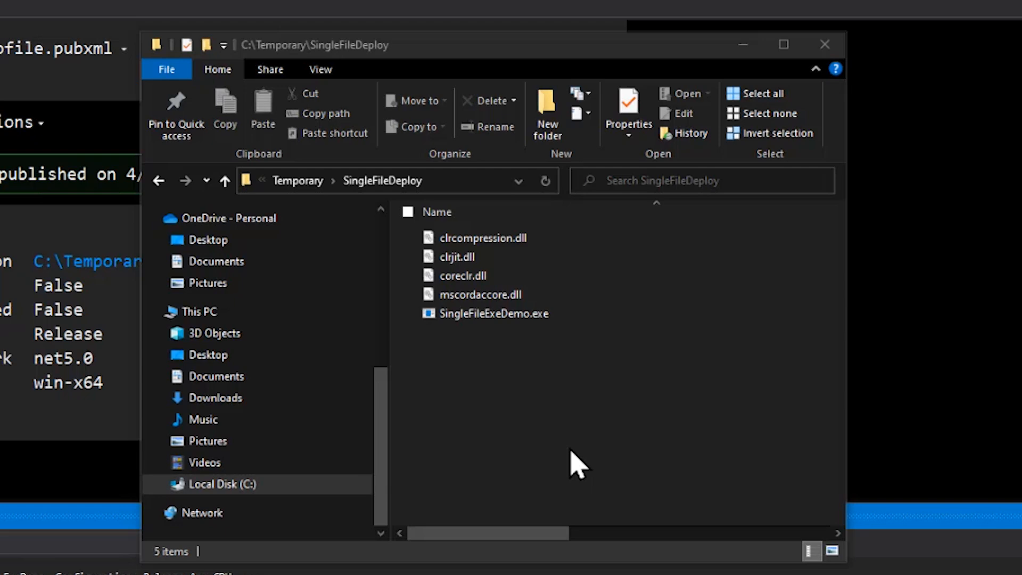
{"action": "mouse_move", "coordinate": [595, 465]}
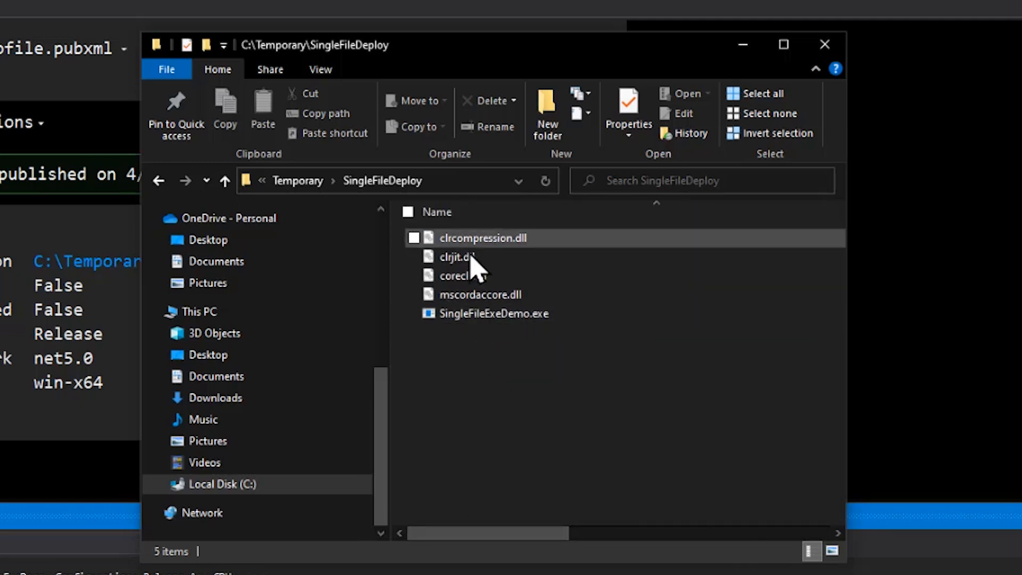
{"action": "mouse_move", "coordinate": [457, 256]}
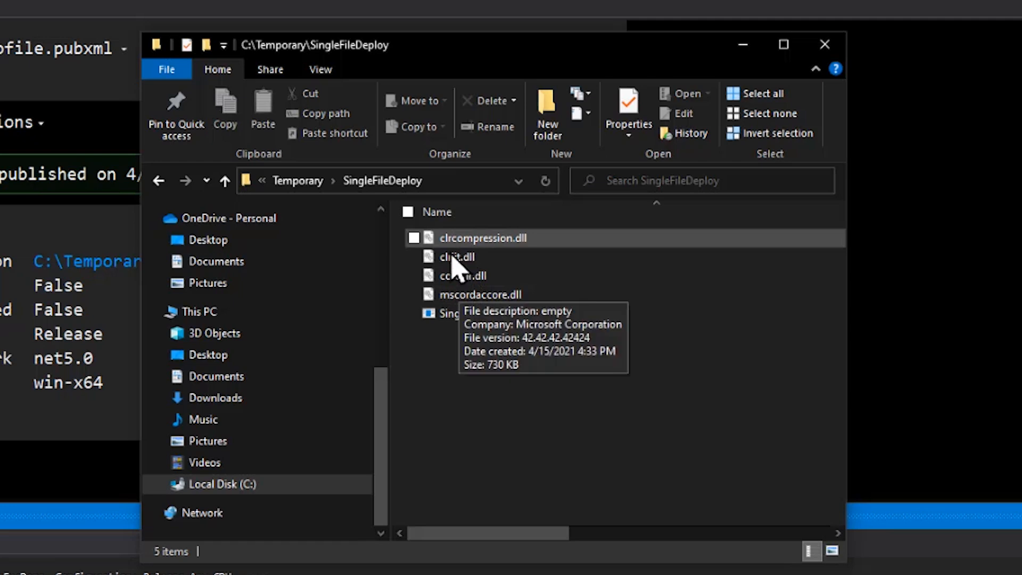
{"action": "mouse_move", "coordinate": [456, 256]}
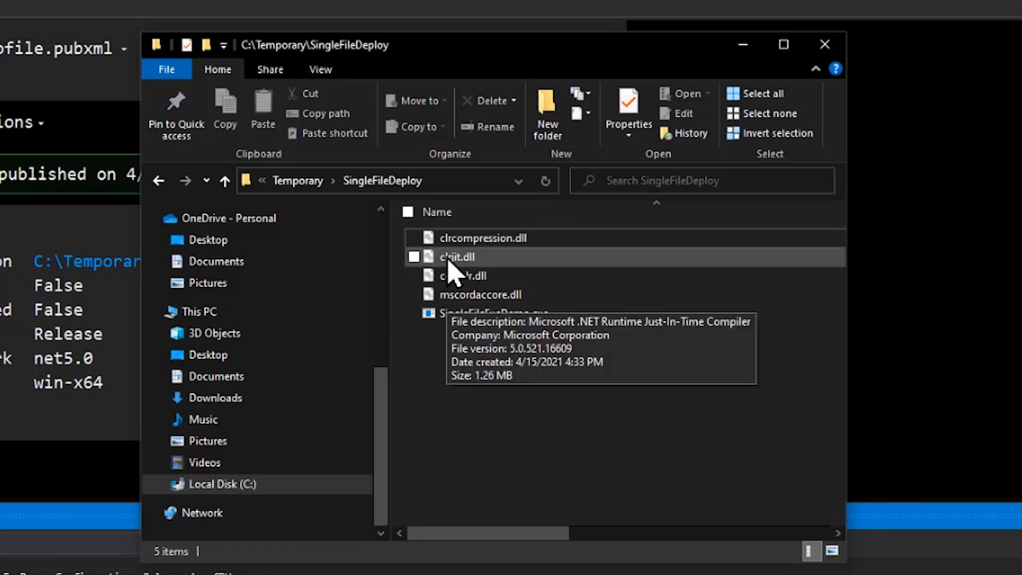
- Run SingleFileExeDemo.exe from SingleFileDeploy, dismiss its Hello World console, and return to Visual Studio
{"action": "left_click", "coordinate": [489, 314]}
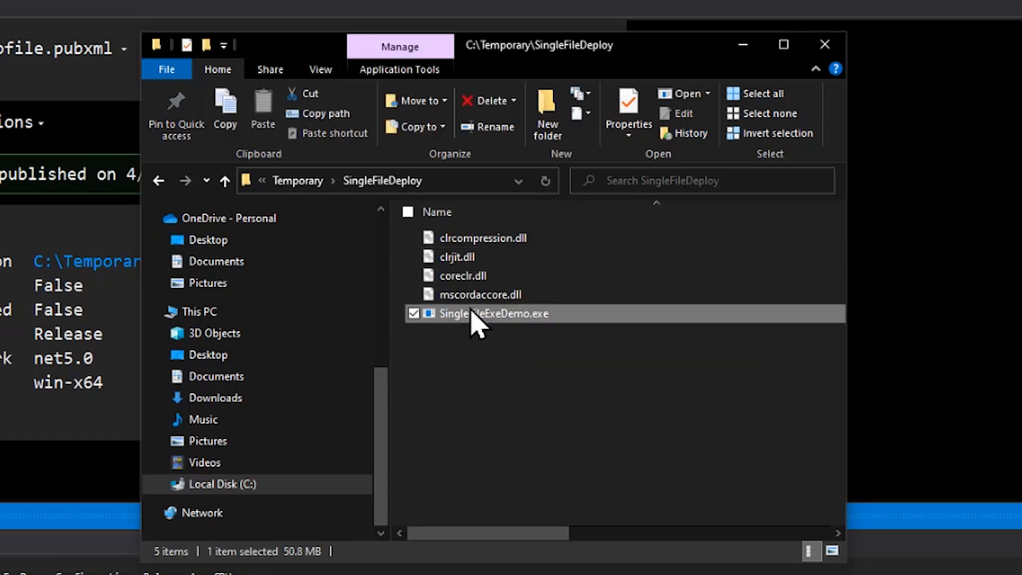
{"action": "double_click", "coordinate": [479, 313]}
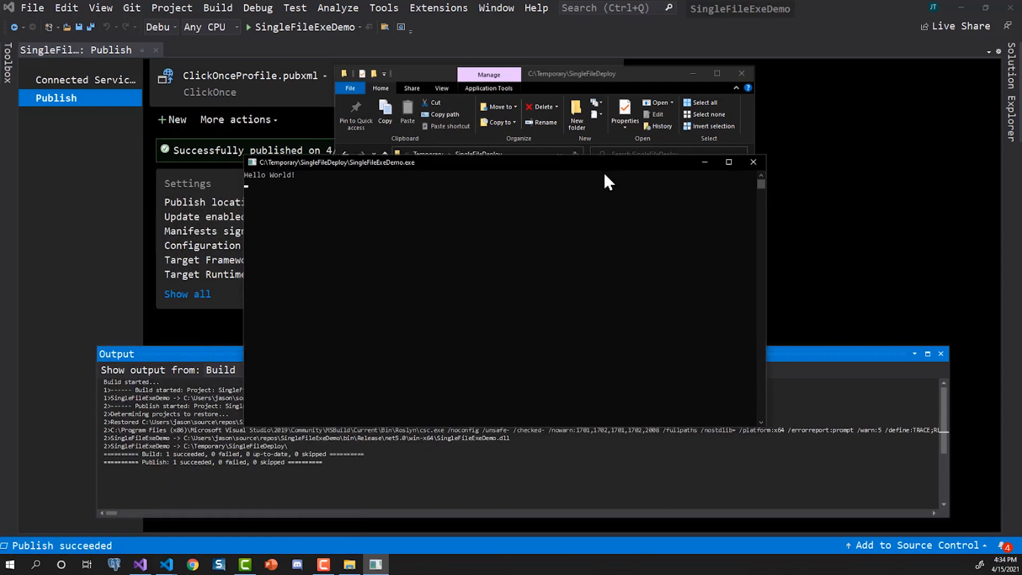
{"action": "left_click", "coordinate": [753, 162]}
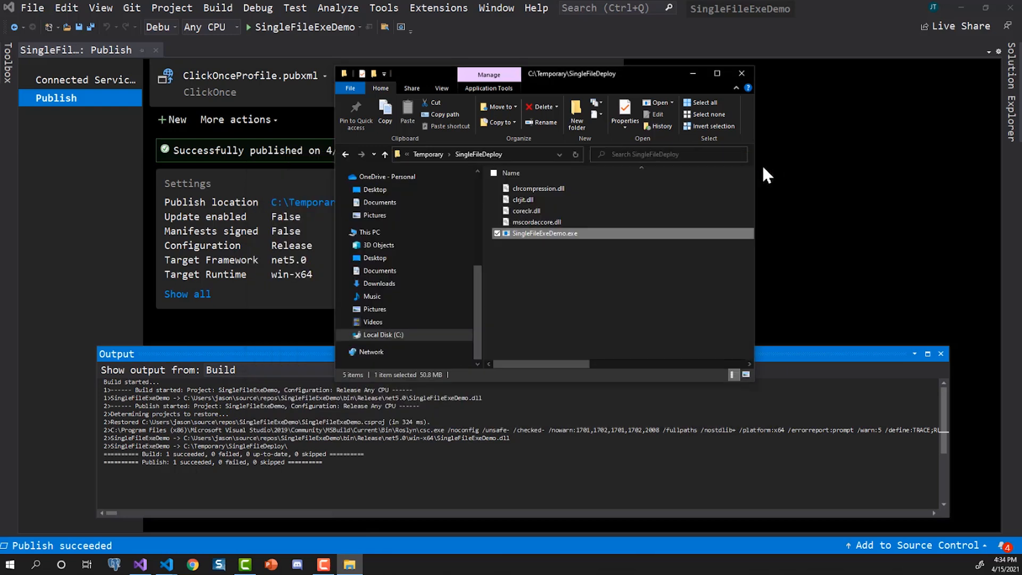
{"action": "mouse_move", "coordinate": [522, 235]}
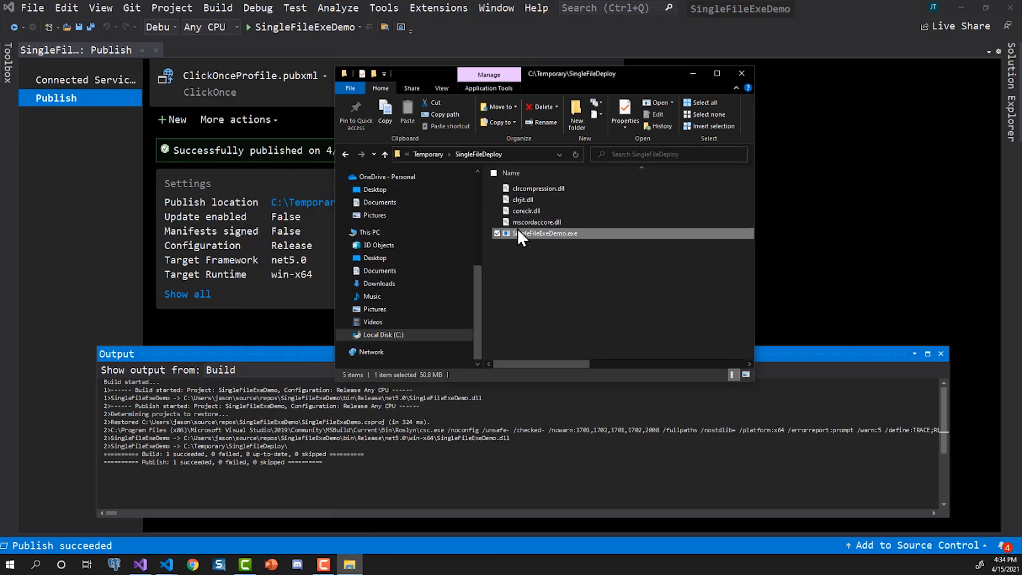
{"action": "mouse_move", "coordinate": [515, 193]}
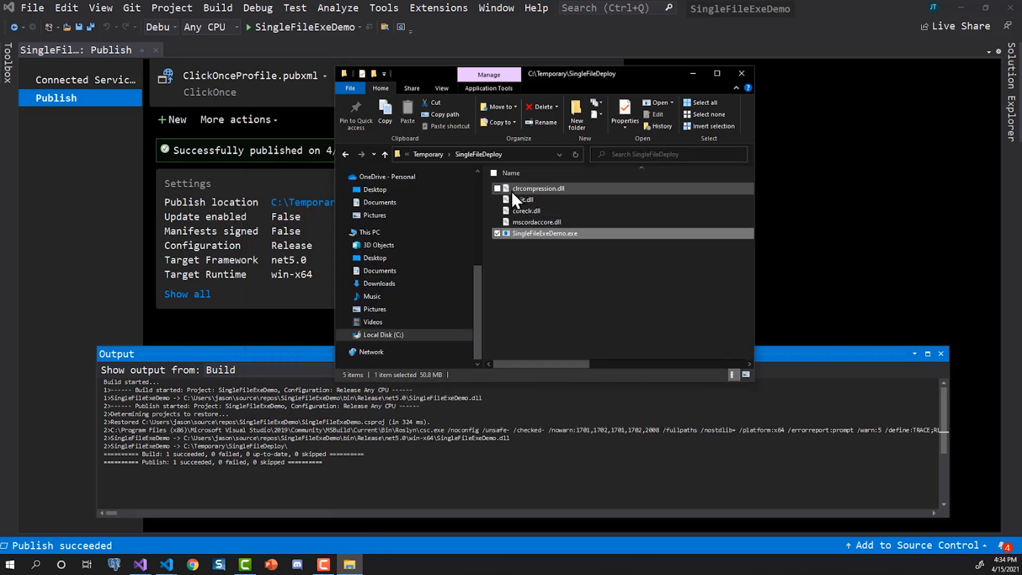
{"action": "left_click", "coordinate": [742, 72]}
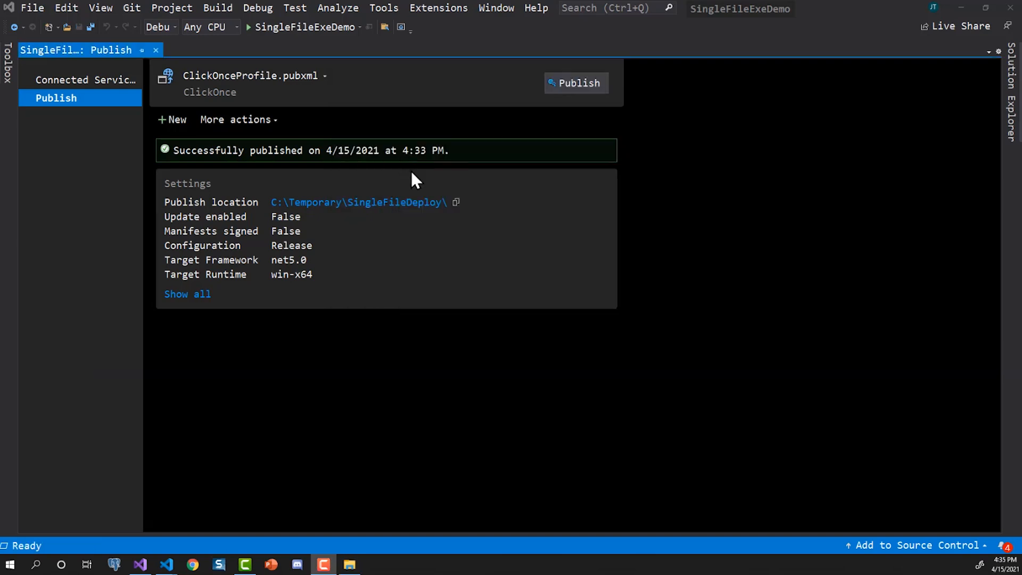
{"action": "mouse_move", "coordinate": [416, 188]}
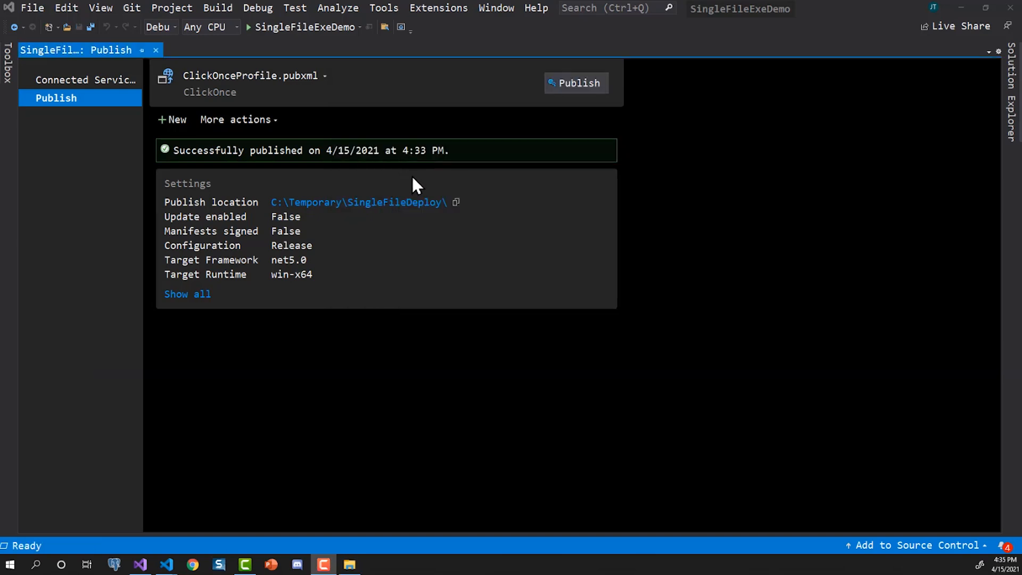
{"action": "mouse_move", "coordinate": [186, 202]}
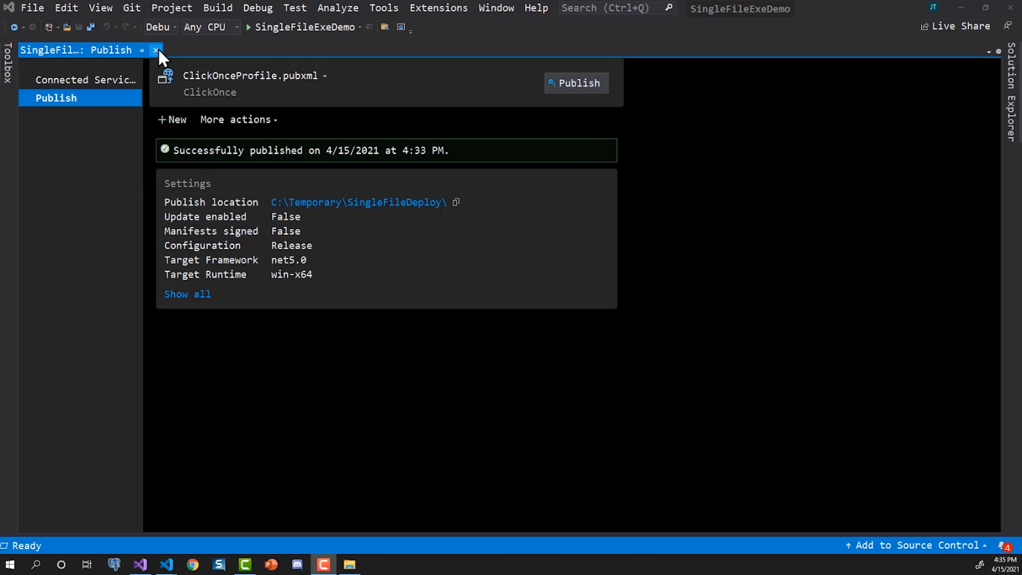
- Close the publish profile page and open a Developer PowerShell terminal from the View menu
{"action": "left_click", "coordinate": [154, 50]}
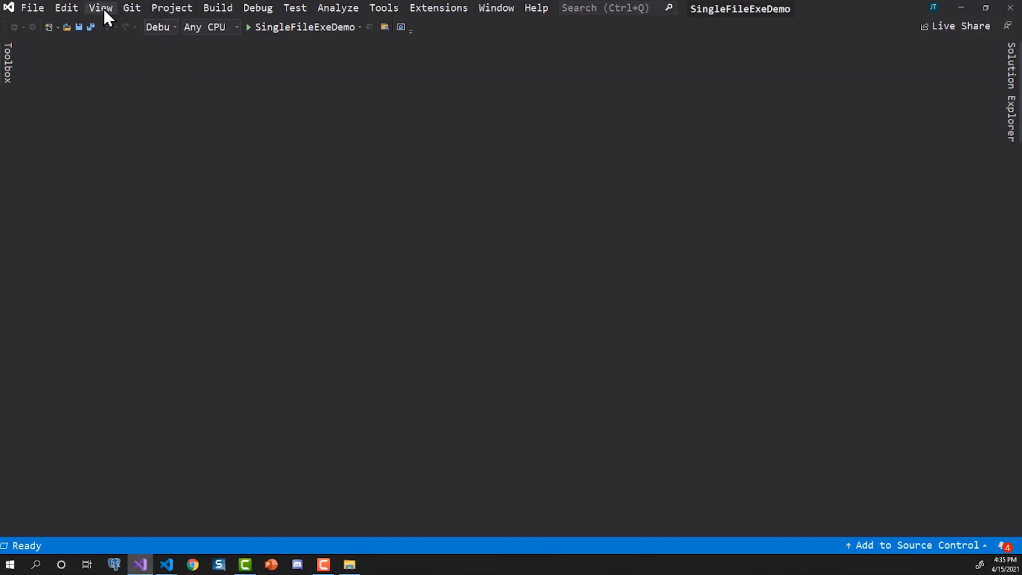
{"action": "left_click", "coordinate": [101, 8]}
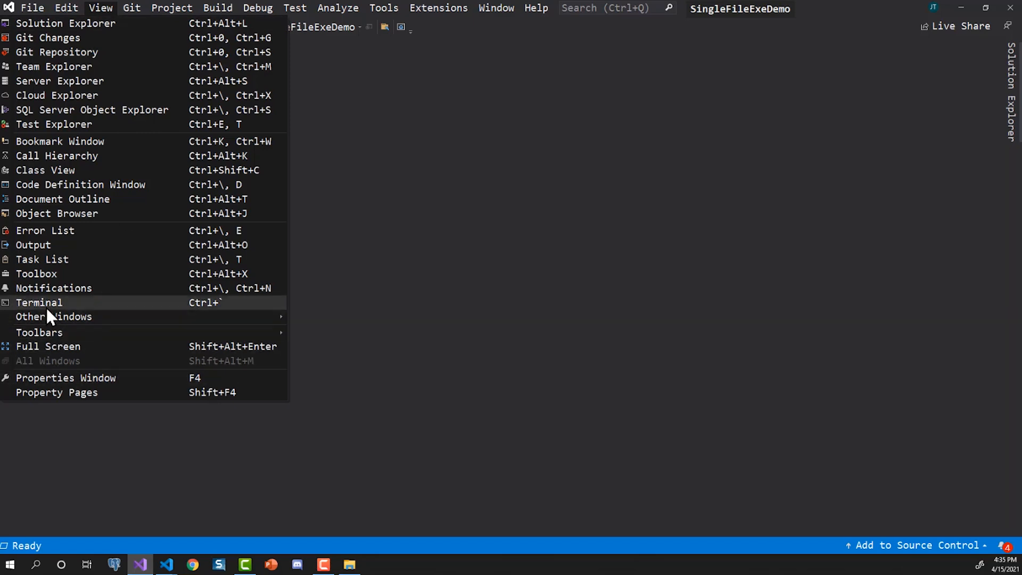
{"action": "left_click", "coordinate": [39, 302]}
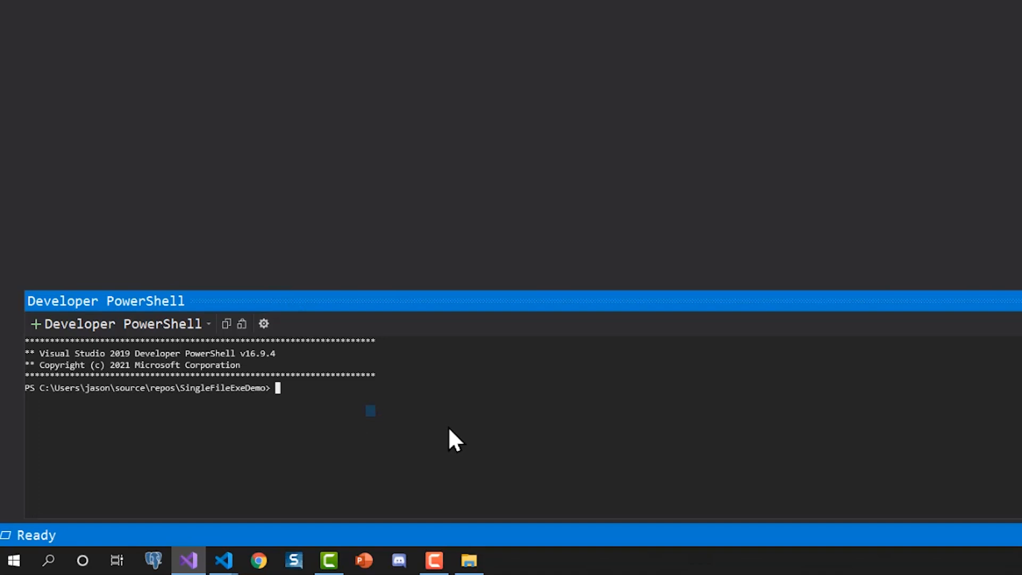
- Run dotnet publish for win-x64 with PublishSingleFile and IncludeNativeLibrariesForSelfExtract, output c:\Temporary\RealSingleFileDeploy
{"action": "type", "text": "dotnet publish -r win-x64 /p:PublishSingleFile=true /p:IncludeNativeLibrariesForSelfExtract=true --output \"c:\\Temporary\\RealSingleFileDeploy\""}
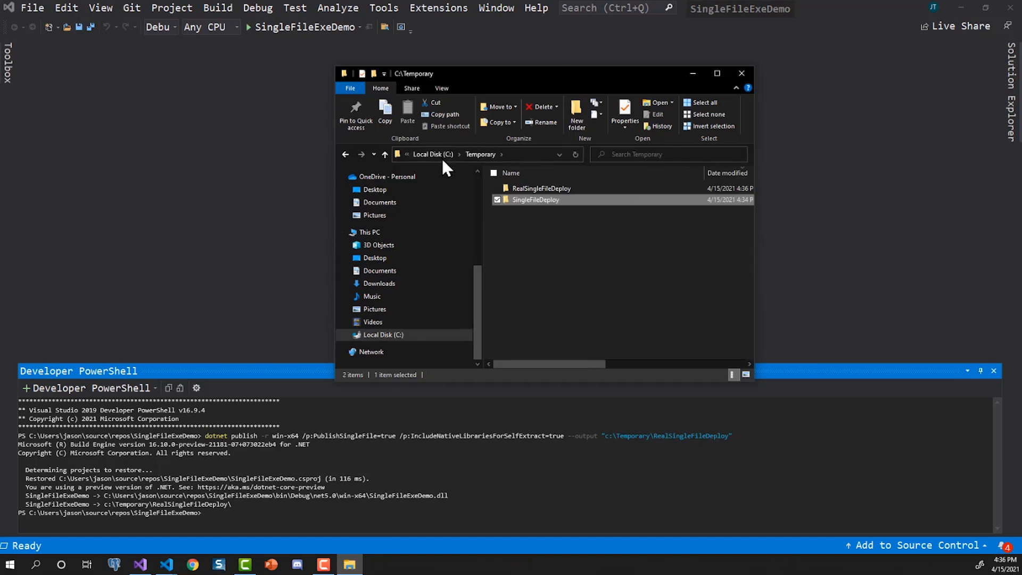
{"action": "mouse_move", "coordinate": [555, 195]}
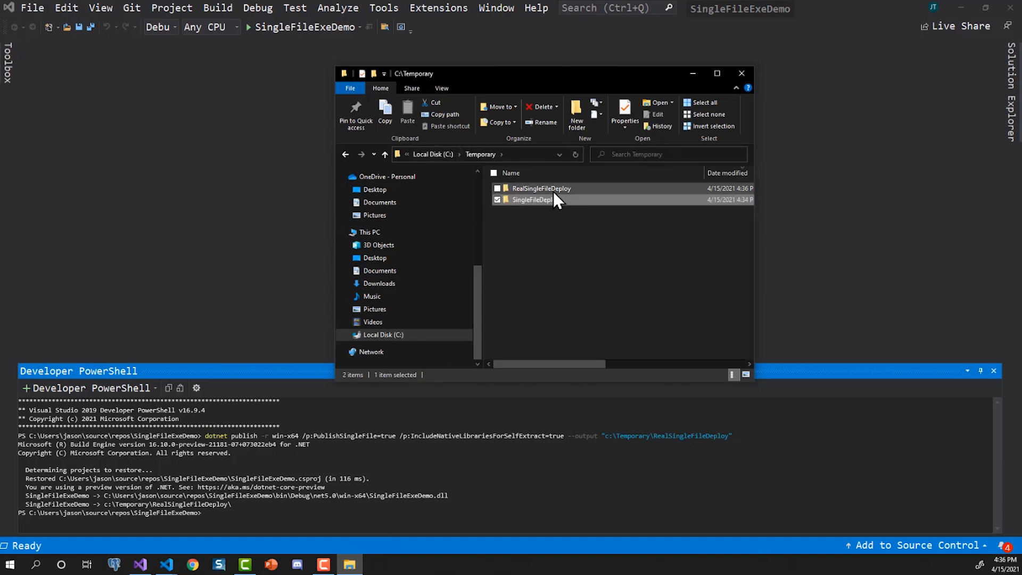
- Open RealSingleFileDeploy and delete SingleFileExeDemo.pdb so only the exe remains
{"action": "left_click", "coordinate": [541, 188]}
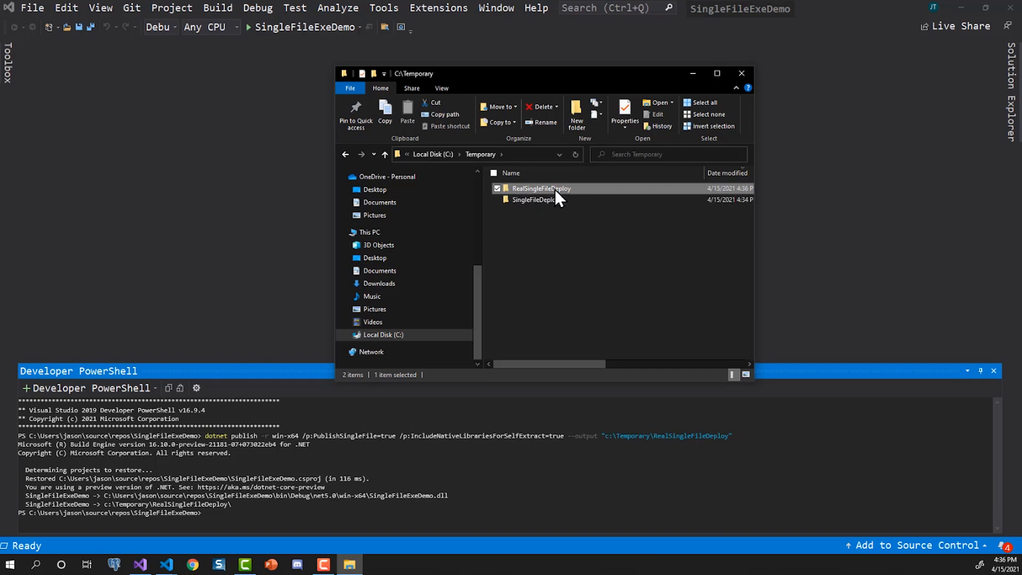
{"action": "double_click", "coordinate": [541, 189]}
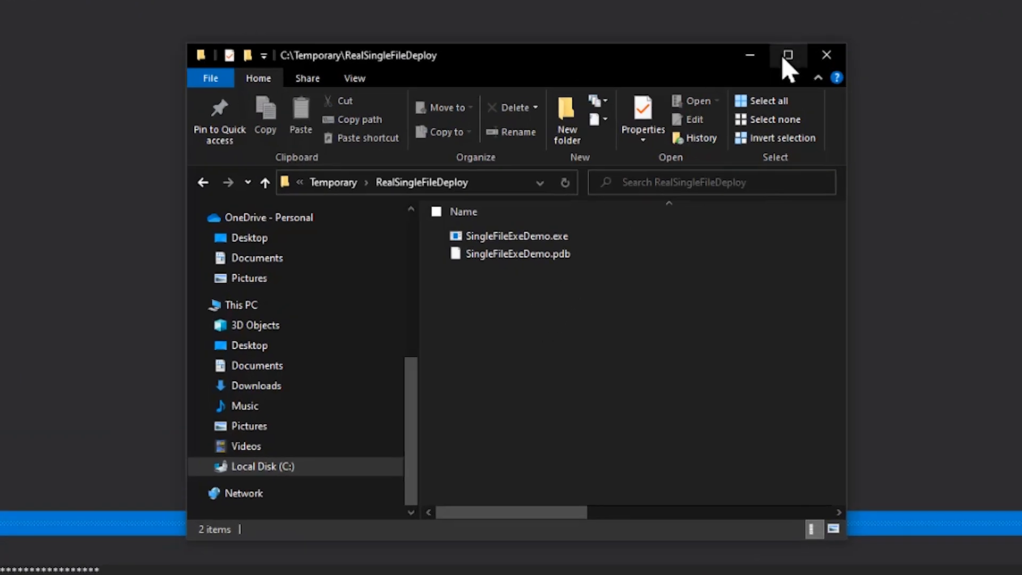
{"action": "mouse_move", "coordinate": [551, 401]}
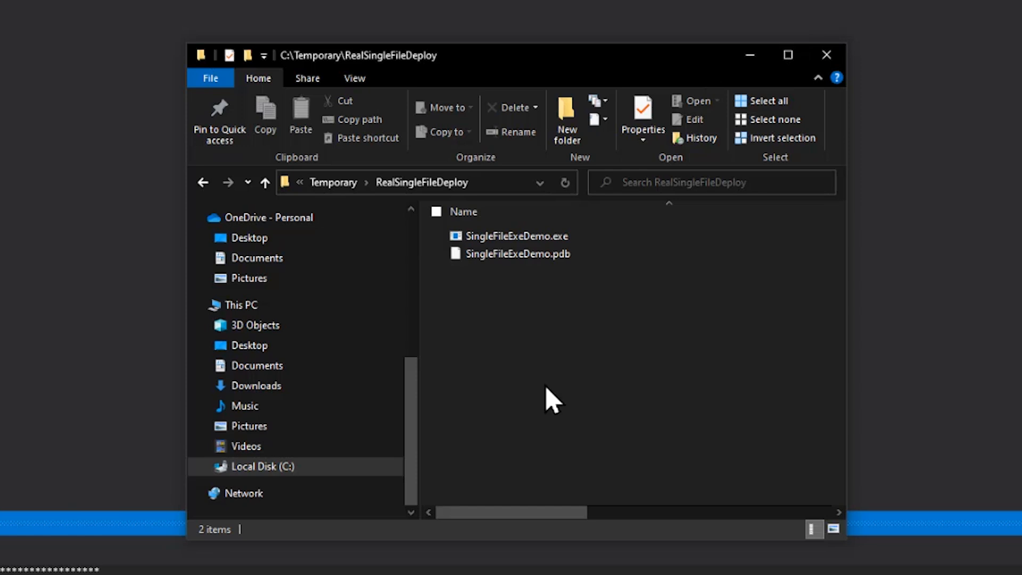
{"action": "left_click", "coordinate": [517, 253]}
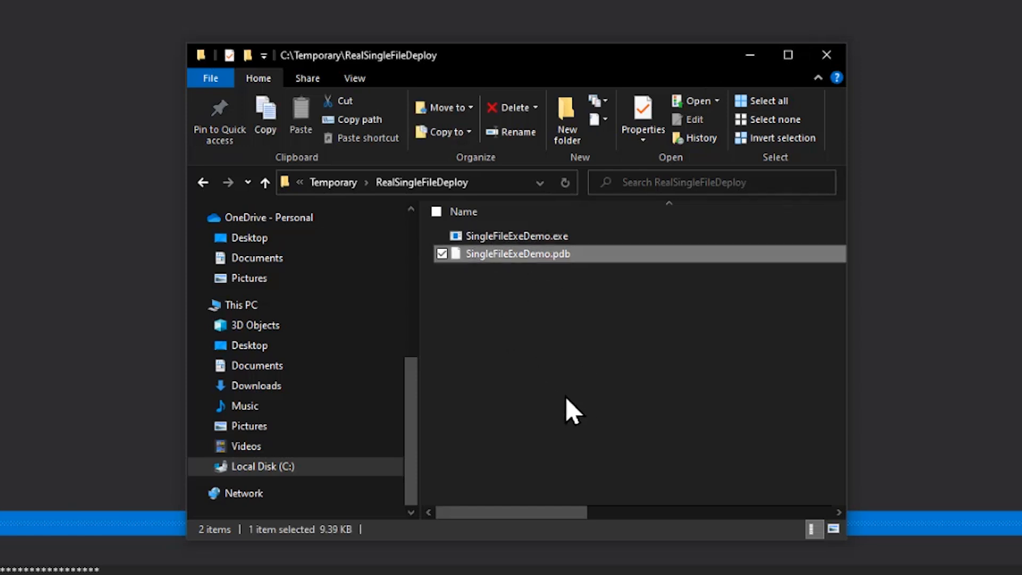
{"action": "mouse_move", "coordinate": [579, 318]}
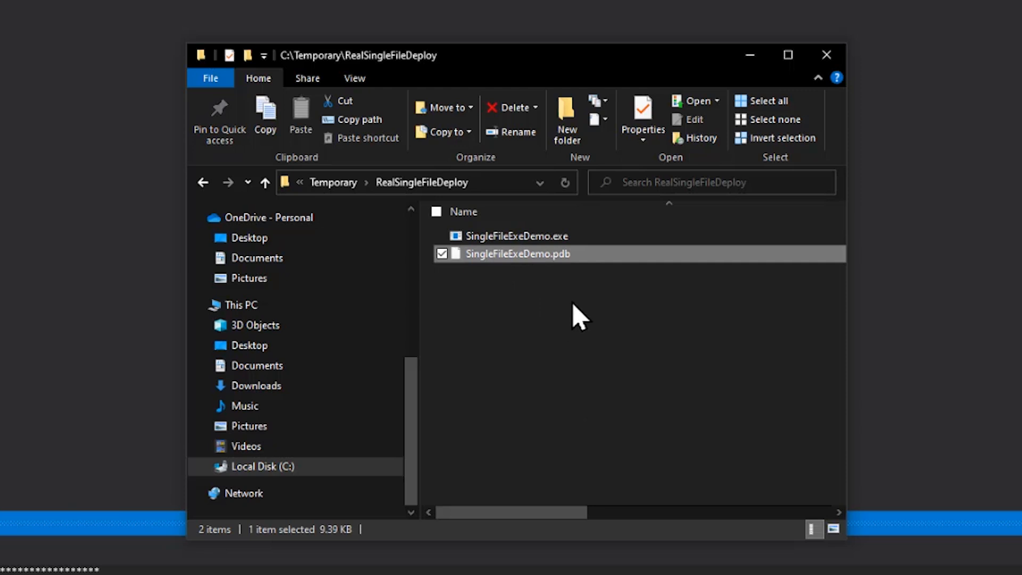
{"action": "mouse_move", "coordinate": [579, 324]}
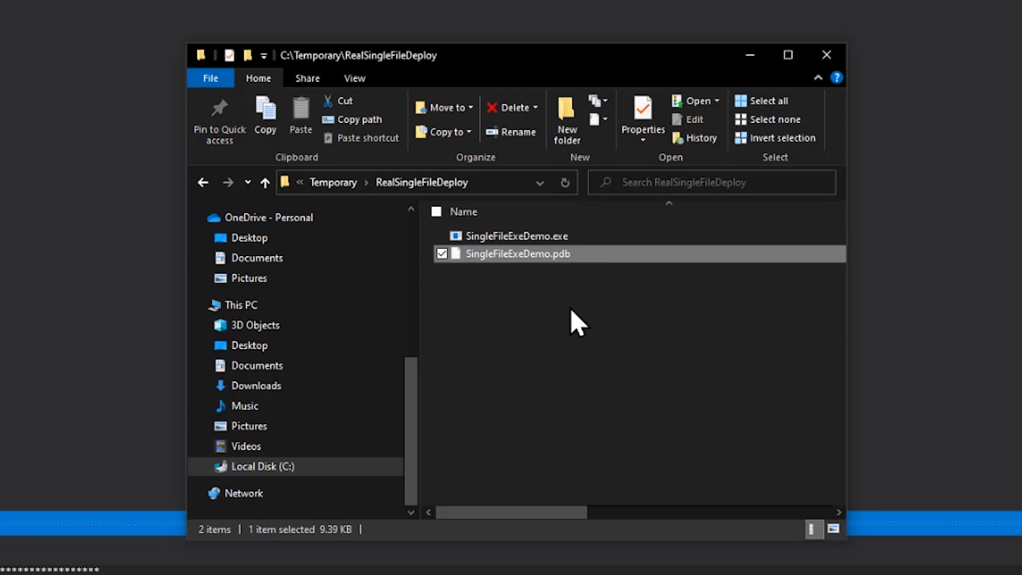
{"action": "left_click", "coordinate": [512, 107]}
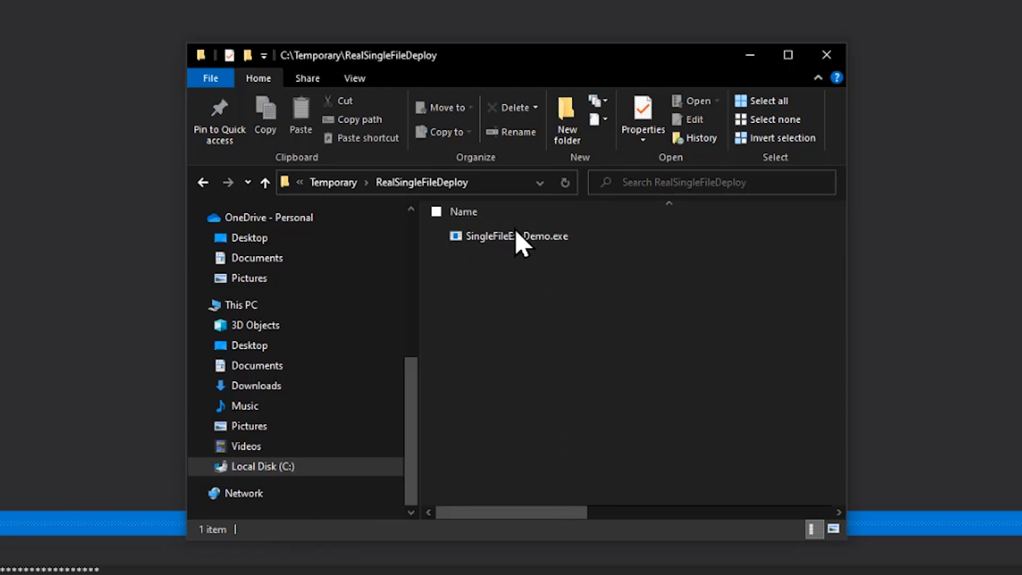
- Check the single exe's 58.7 MB size, then run SingleFileExeDemo.exe to print Hello World
{"action": "left_click", "coordinate": [515, 236]}
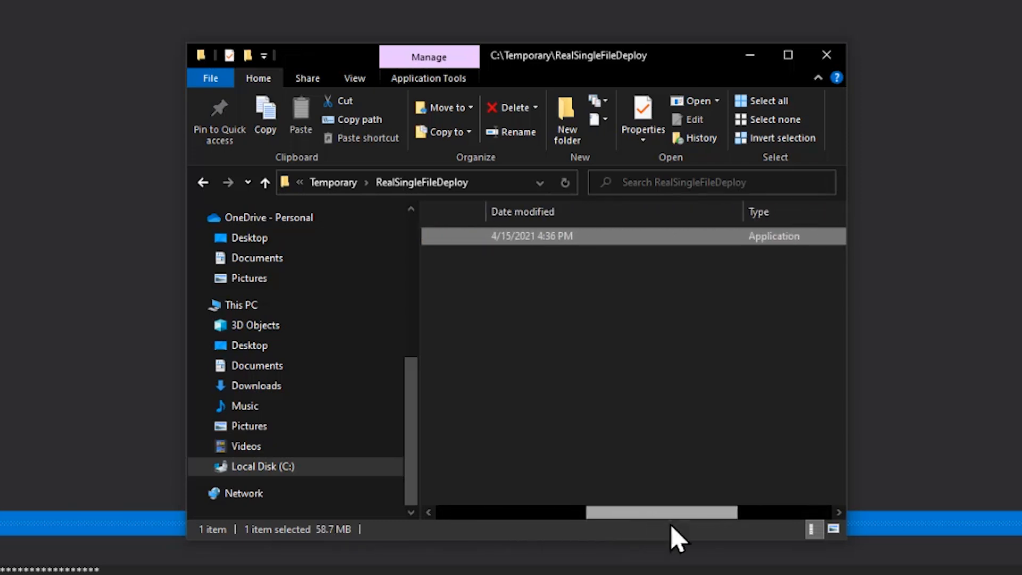
{"action": "scroll", "scroll_direction": "right", "scroll_amount": 3}
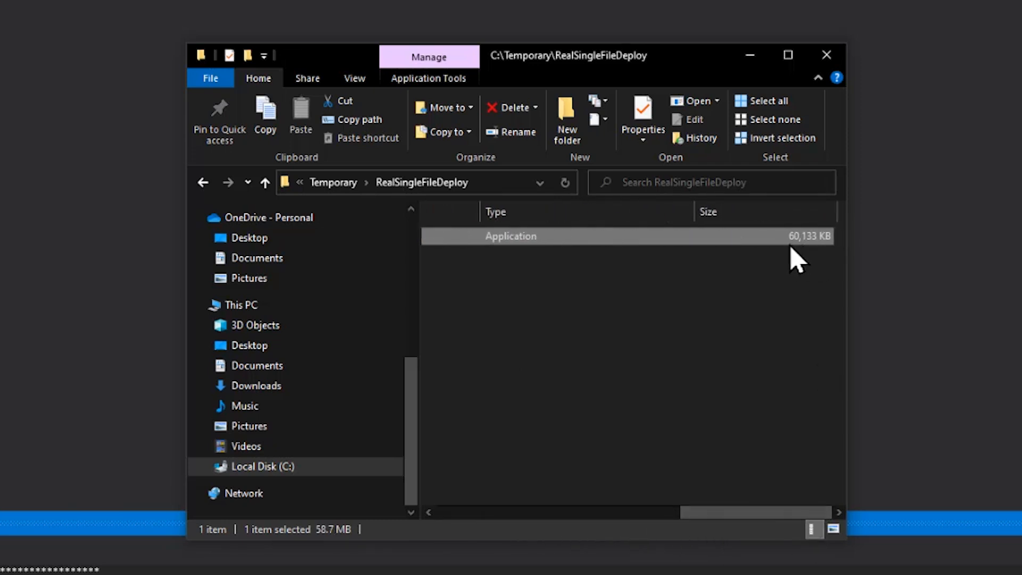
{"action": "mouse_move", "coordinate": [794, 254]}
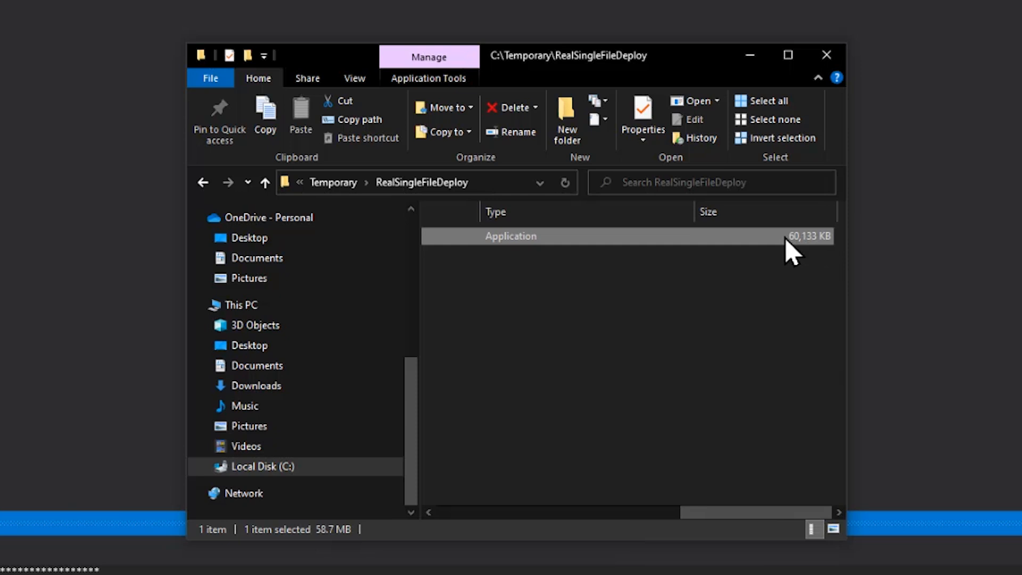
{"action": "scroll", "scroll_direction": "left", "scroll_amount": 3}
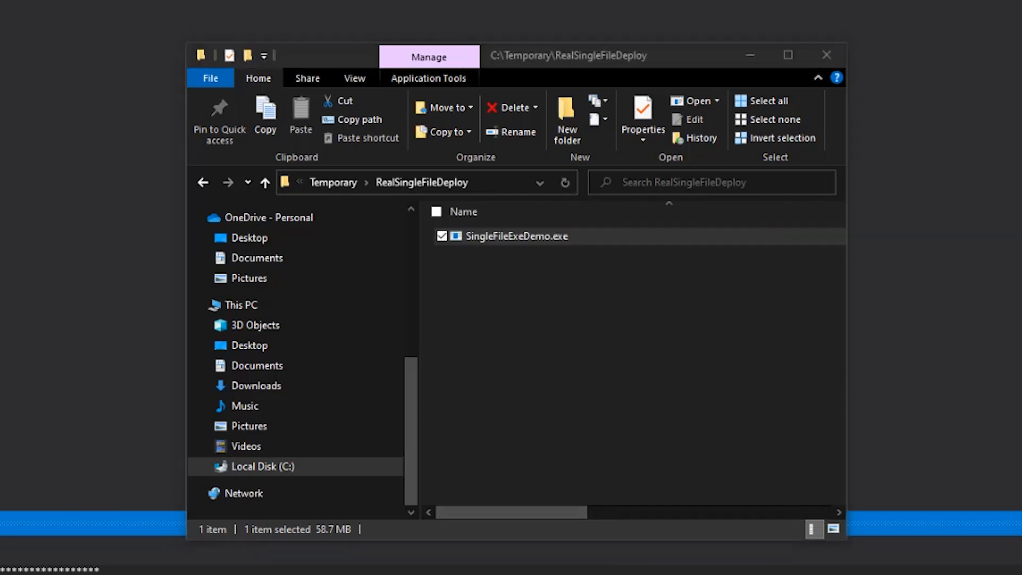
{"action": "double_click", "coordinate": [517, 236]}
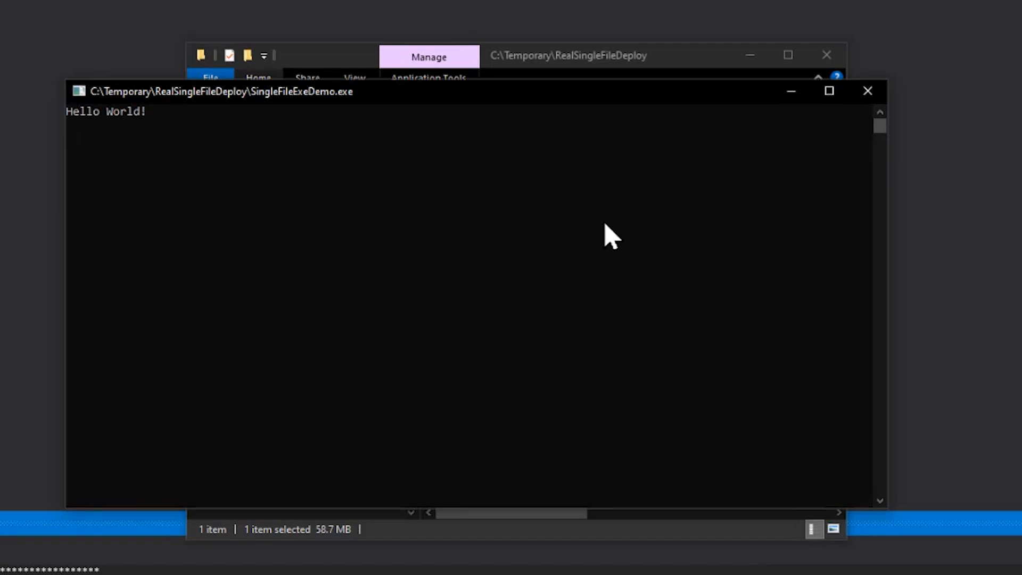